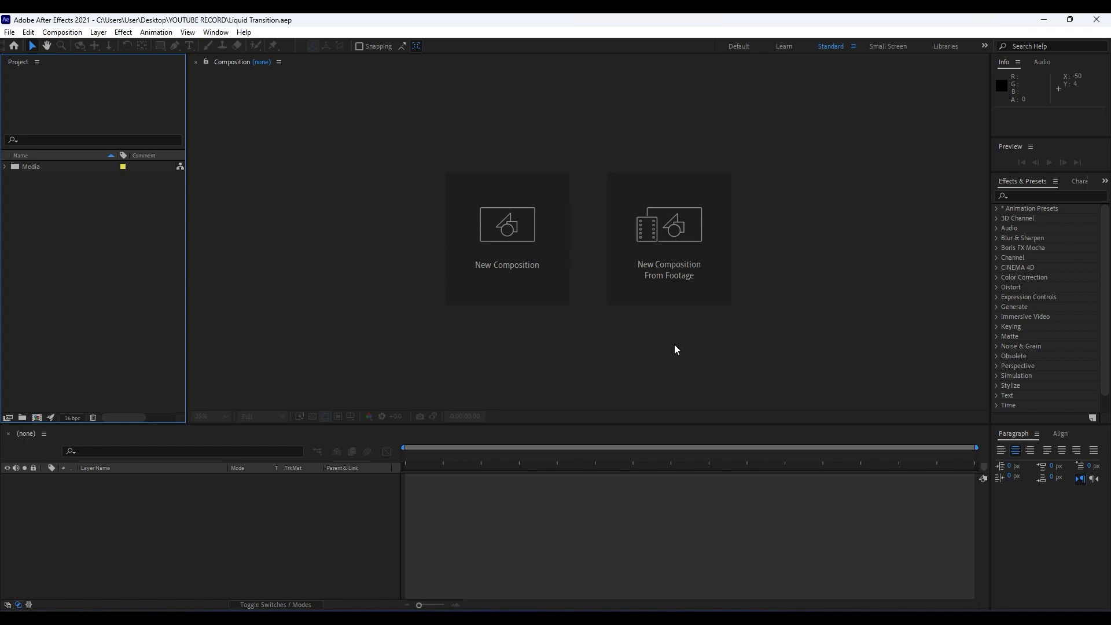
pyautogui.moveTo(674, 352)
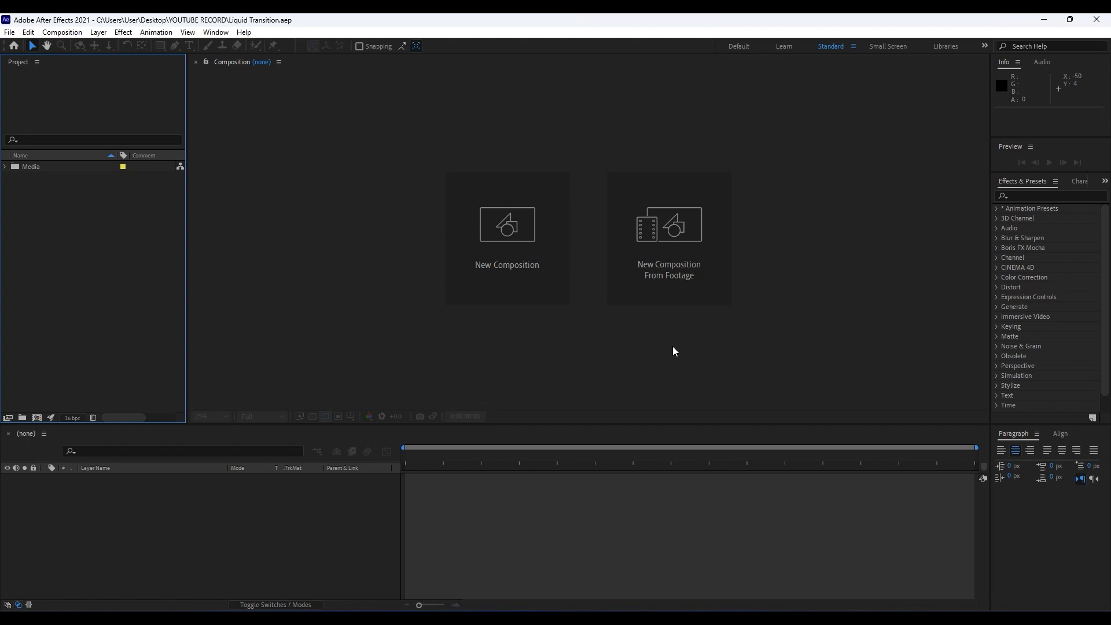
pyautogui.moveTo(197, 524)
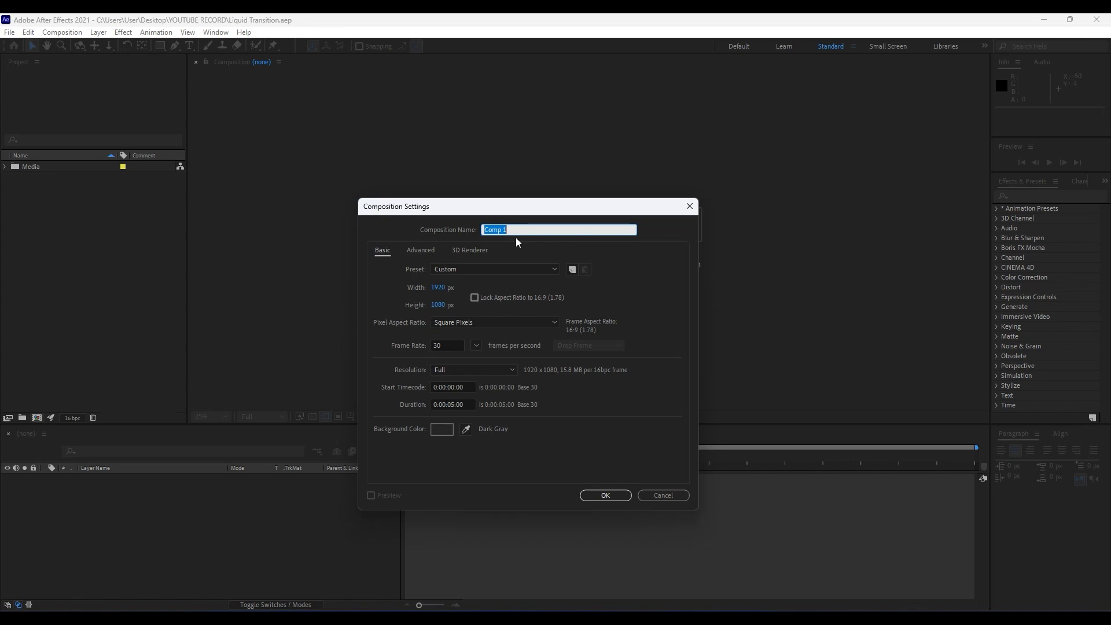
# Name the new 1920×1080, 30 fps, 5 s composition 'Transition' and confirm it
pyautogui.write('Transi')
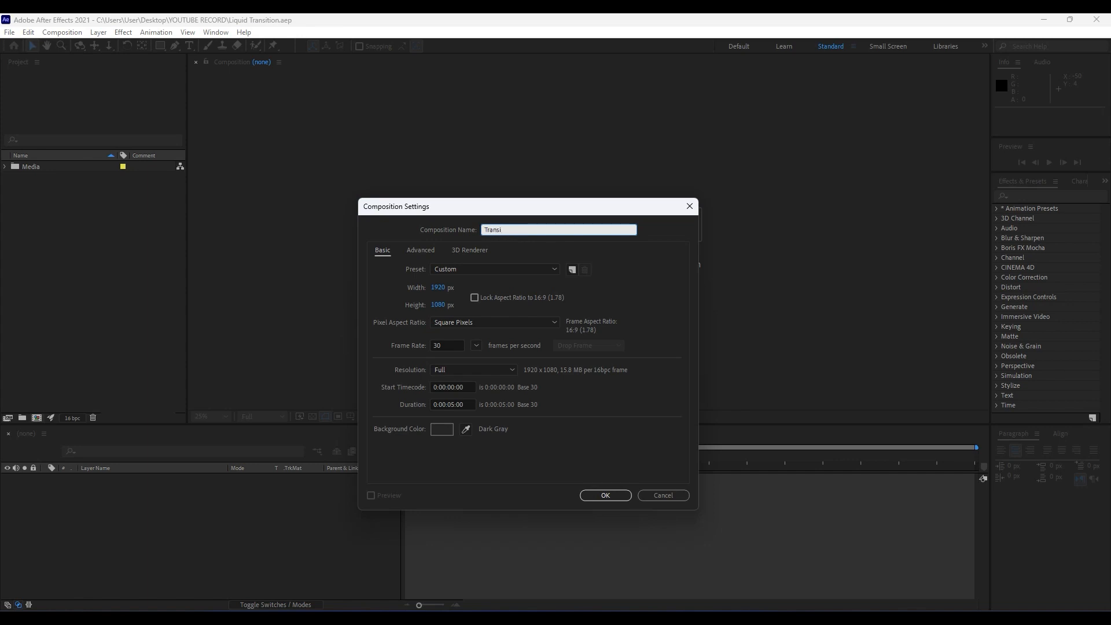
pyautogui.write('tion')
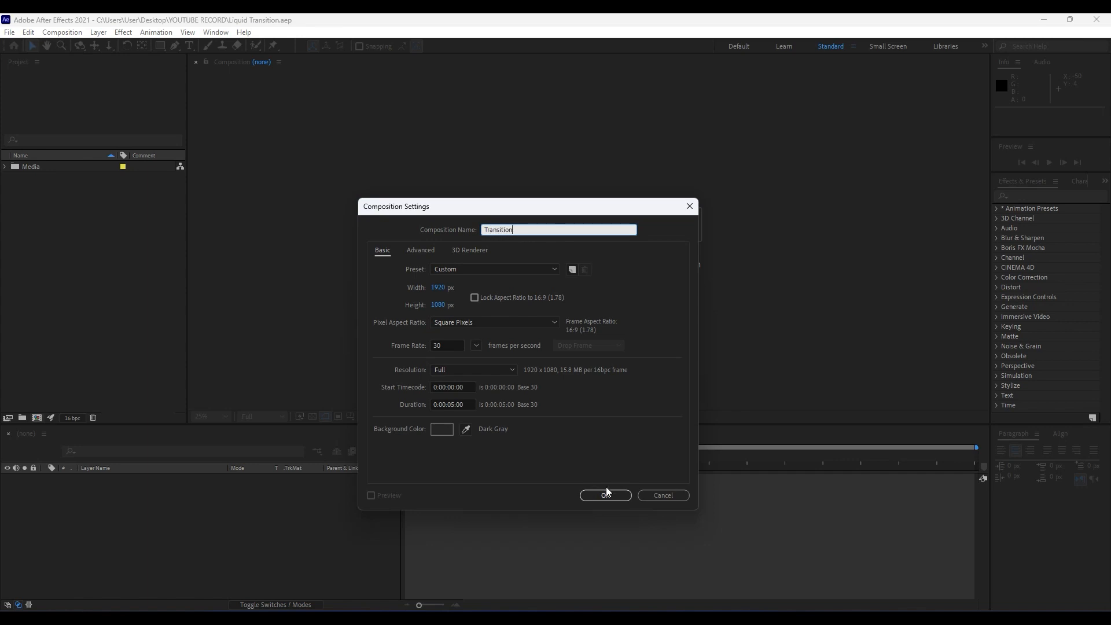
pyautogui.click(604, 494)
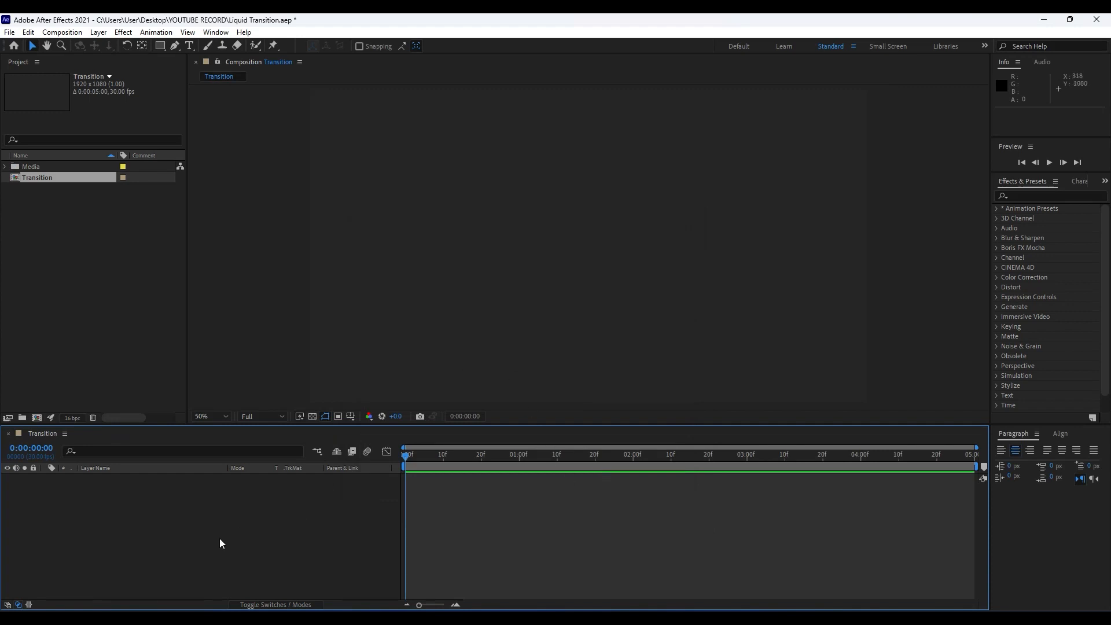
pyautogui.moveTo(392, 297)
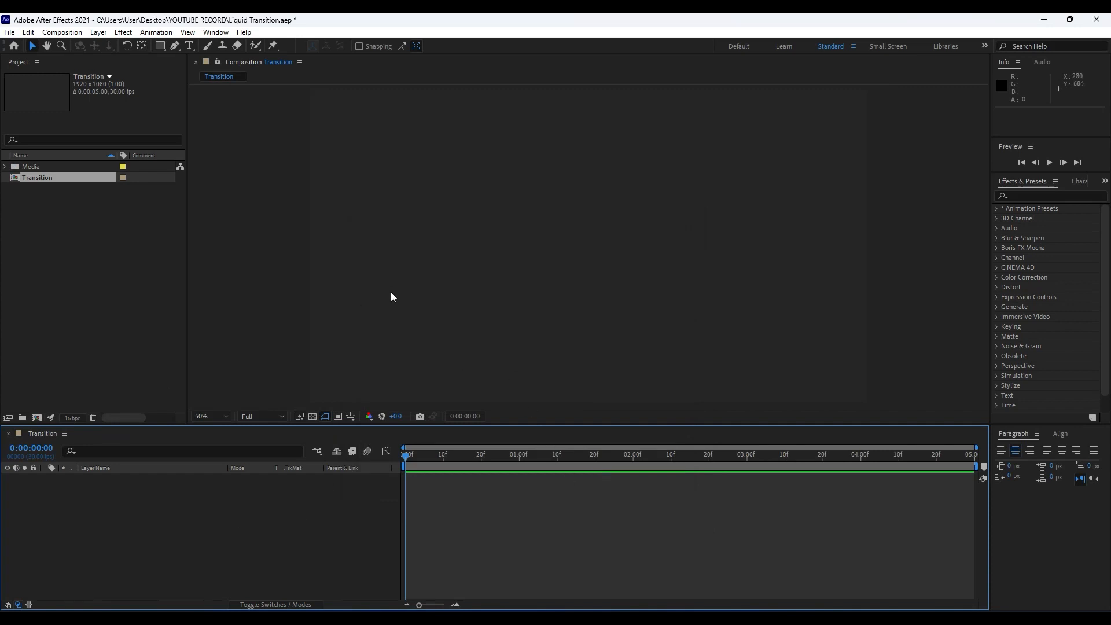
pyautogui.moveTo(160, 45)
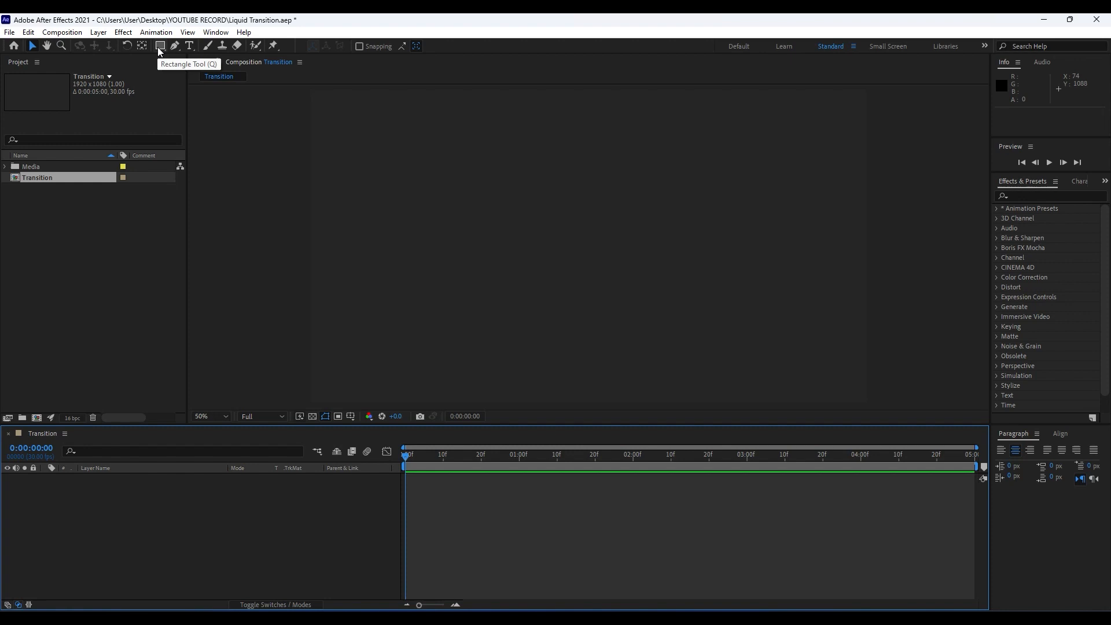
# Draw a full-frame white rectangle shape layer and rename it 'Wave 01'
pyautogui.click(159, 45)
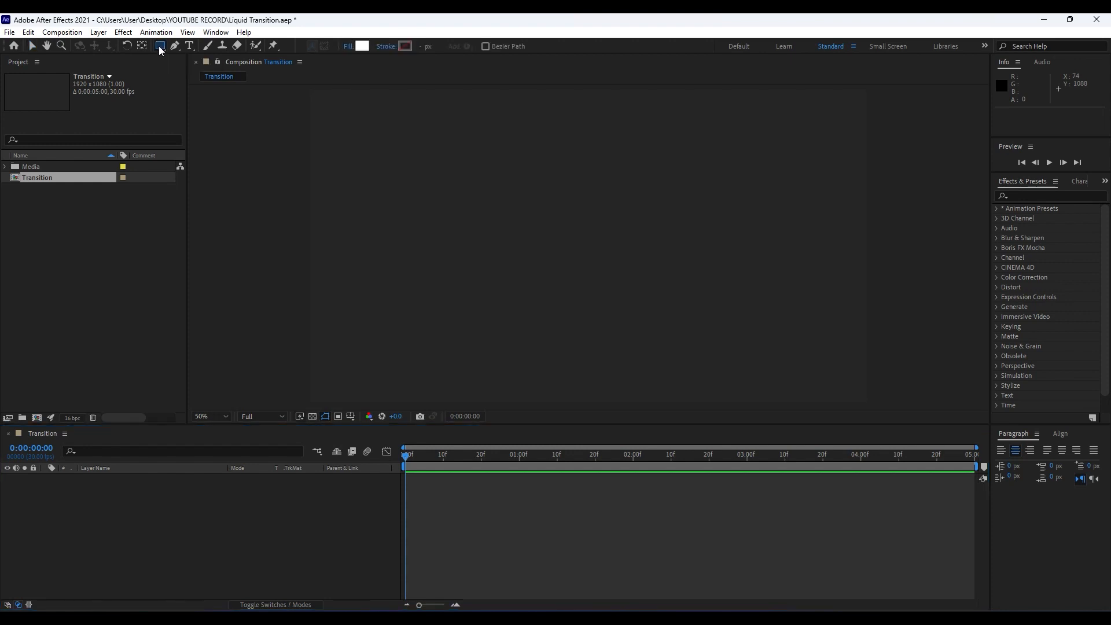
pyautogui.moveTo(362, 47)
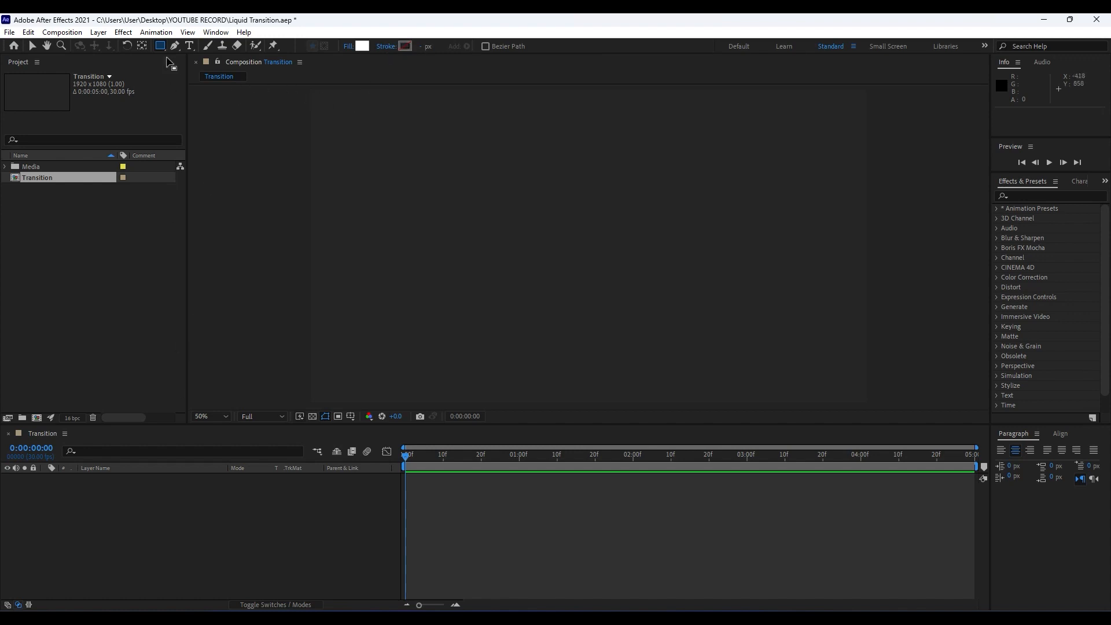
pyautogui.moveTo(311, 91); pyautogui.dragTo(865, 403)
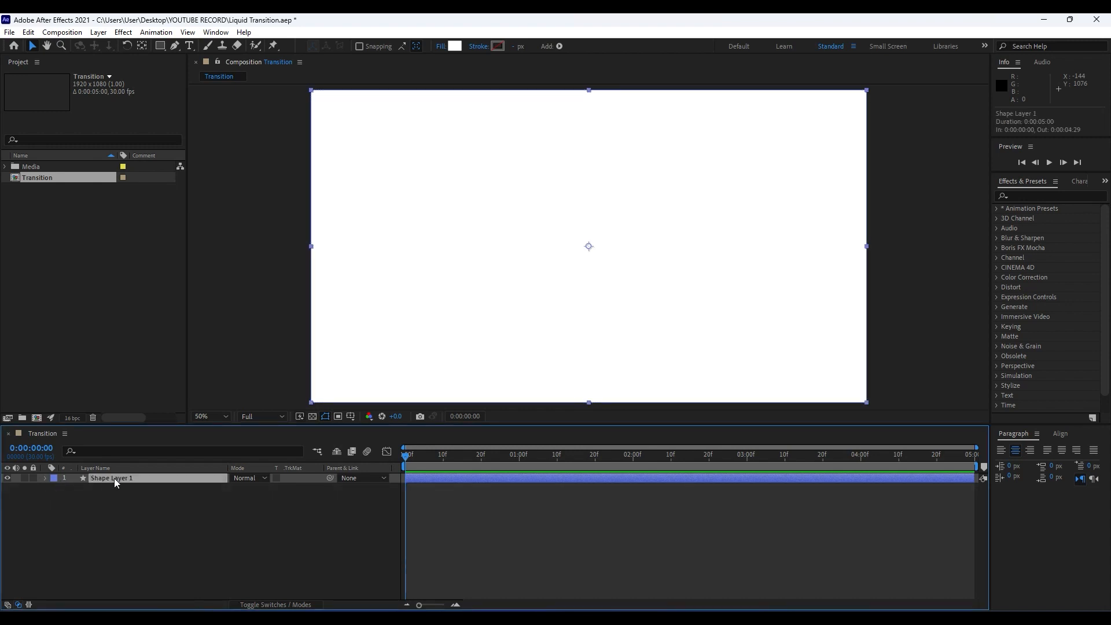
pyautogui.write('W')
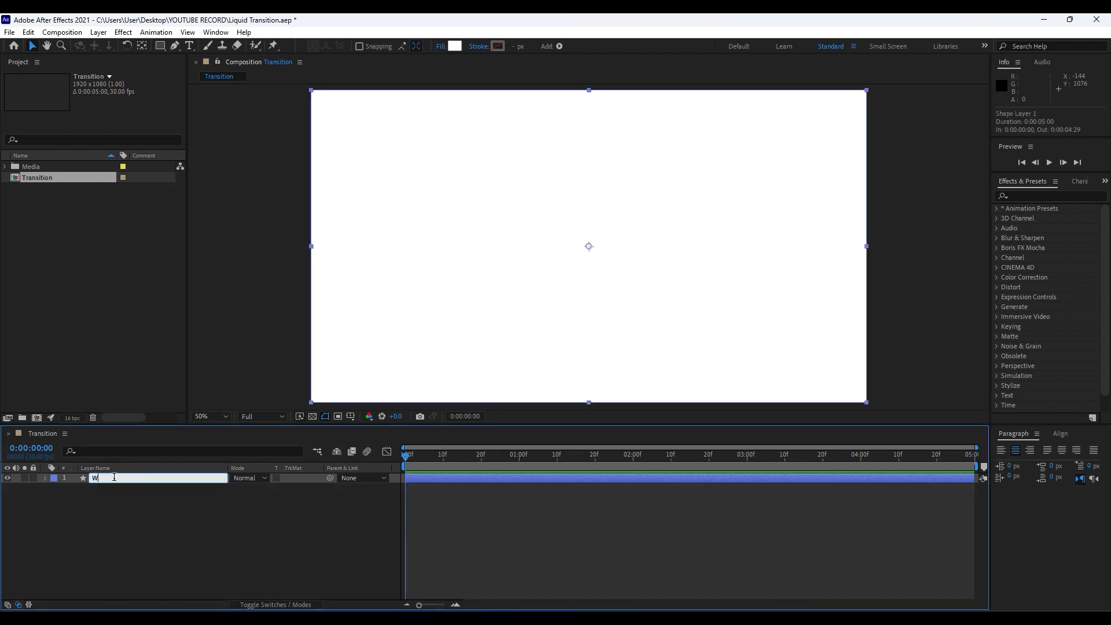
pyautogui.write('ave 01')
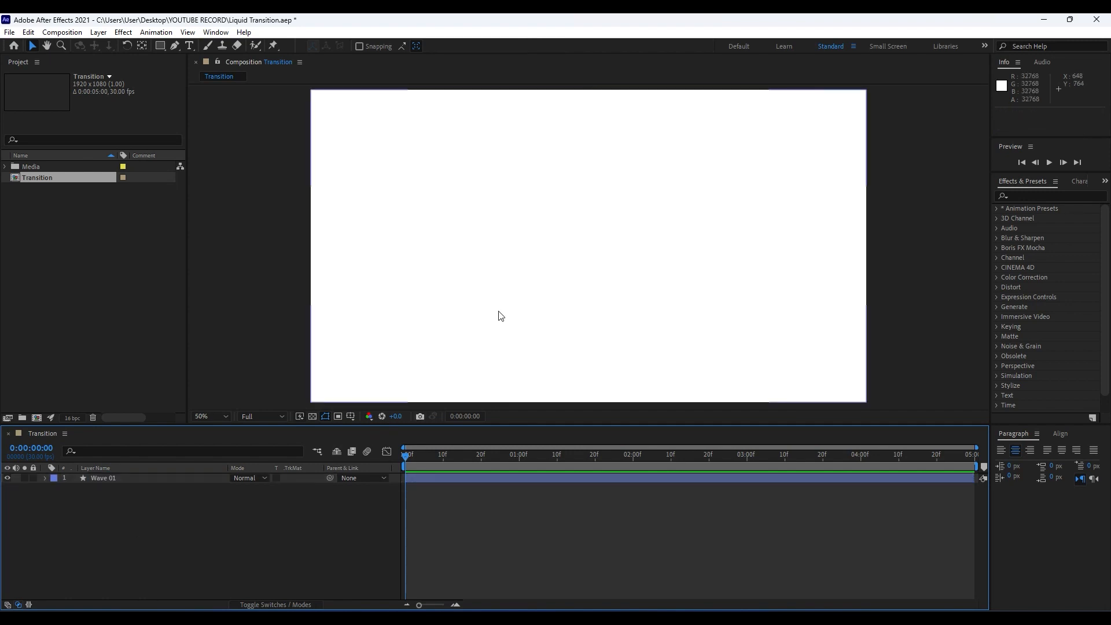
# Find Turbulent Displace in Effects & Presets and apply it to Wave 01
pyautogui.click(1048, 195)
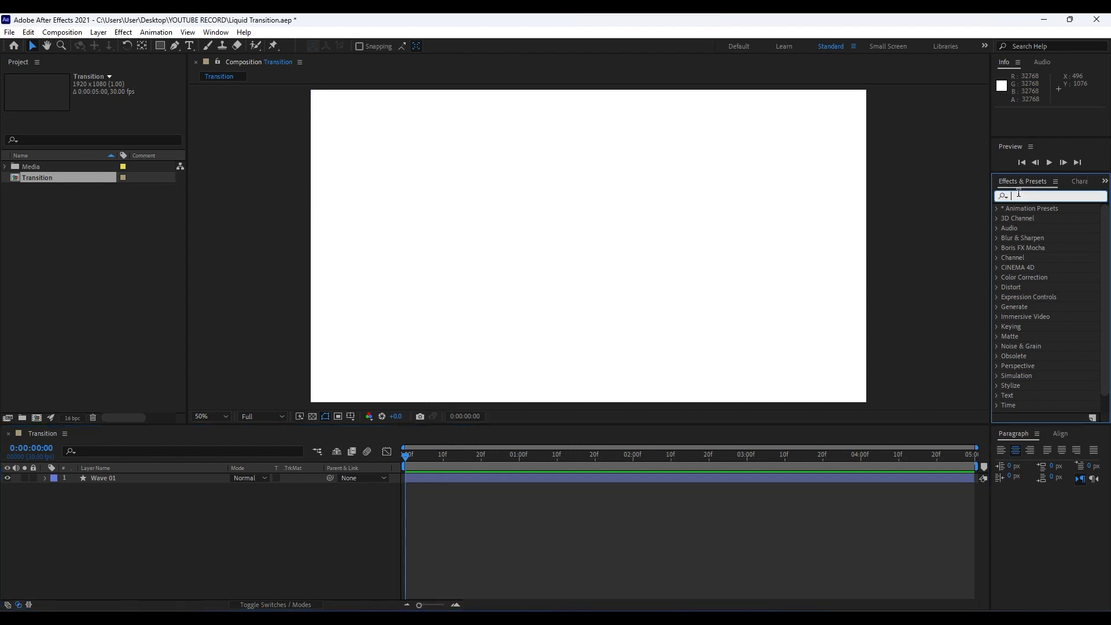
pyautogui.write('turbu')
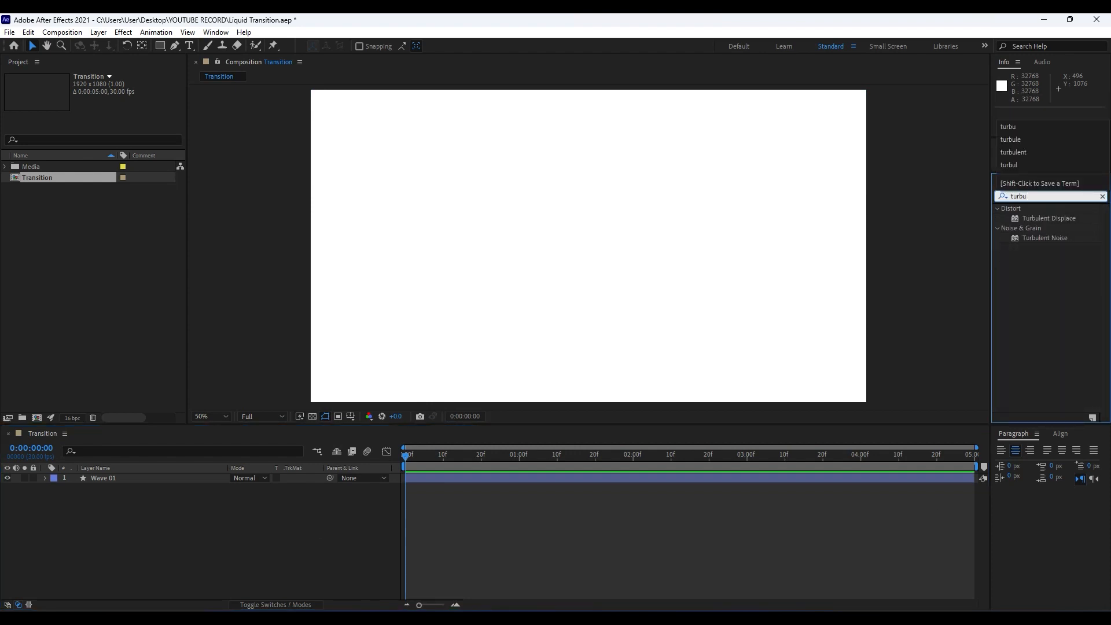
pyautogui.moveTo(1048, 218); pyautogui.dragTo(135, 497)
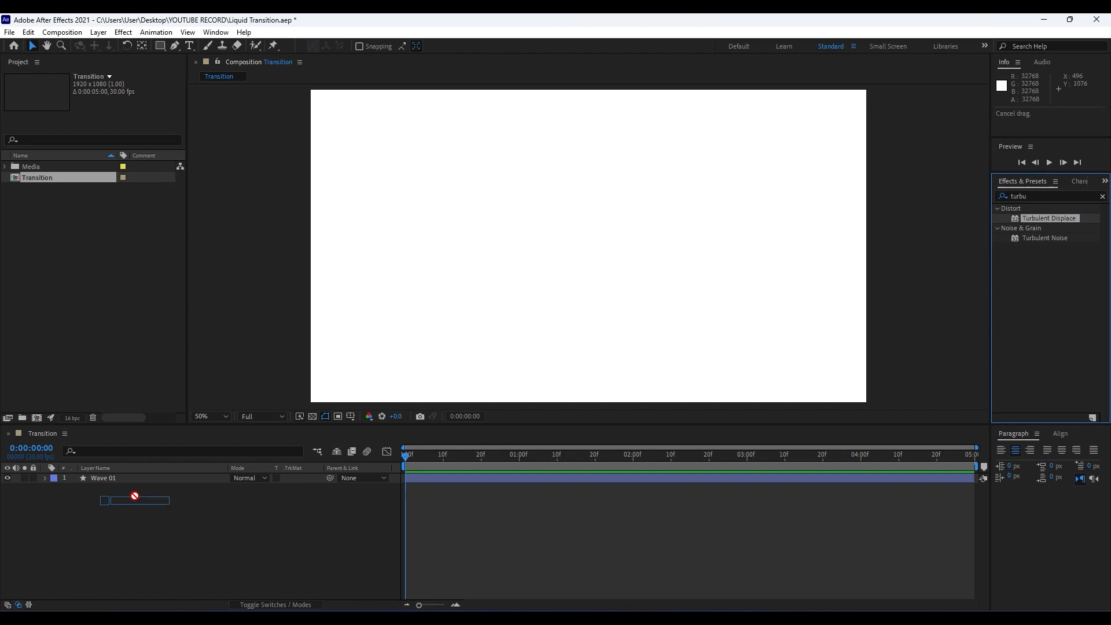
pyautogui.doubleClick(1048, 218)
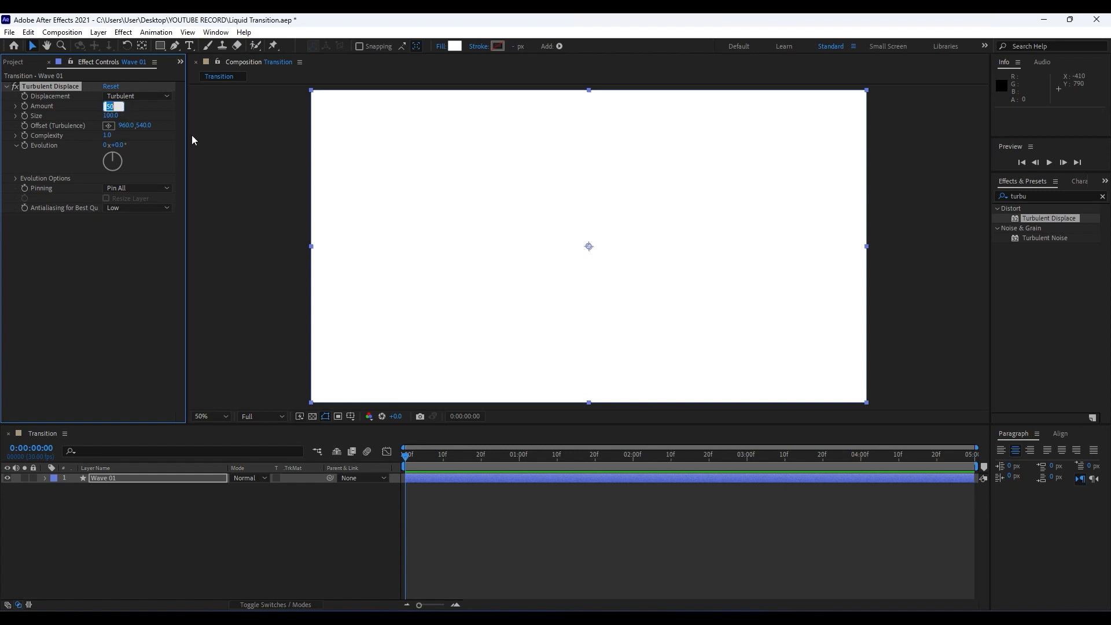
# Set Turbulent Displace amount 200, size 50 and displacement type Twist
pyautogui.write('200')
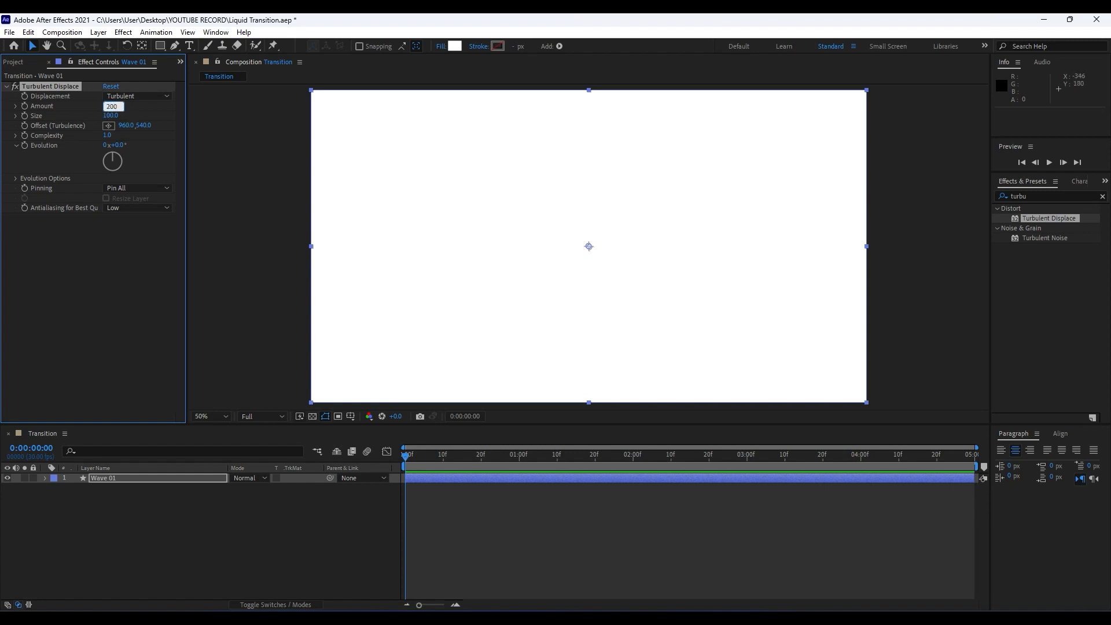
pyautogui.click(112, 116)
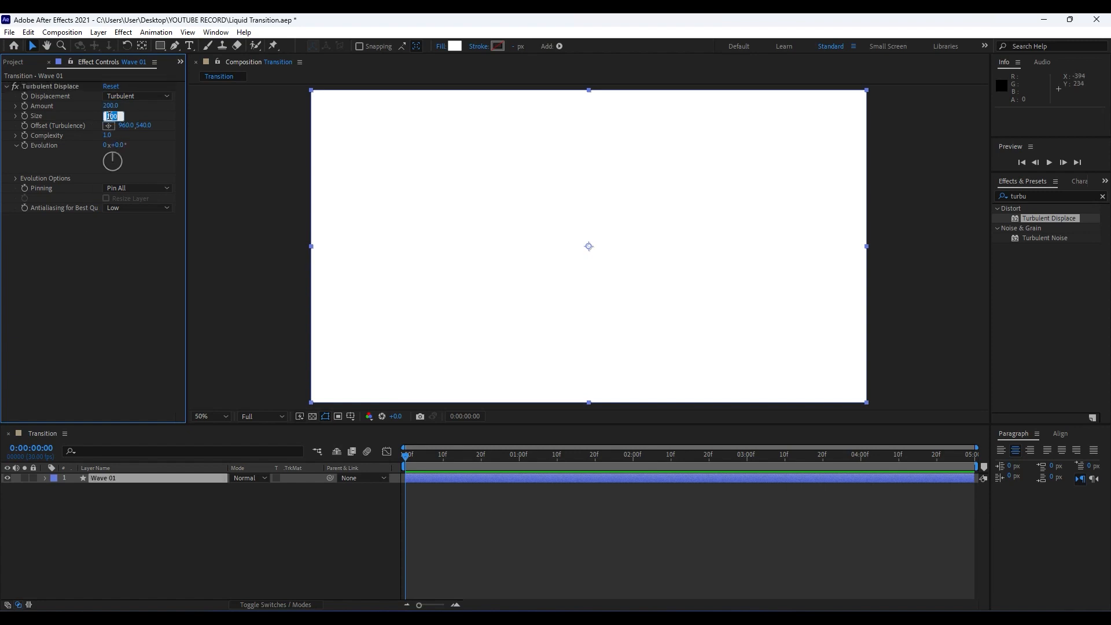
pyautogui.click(137, 96)
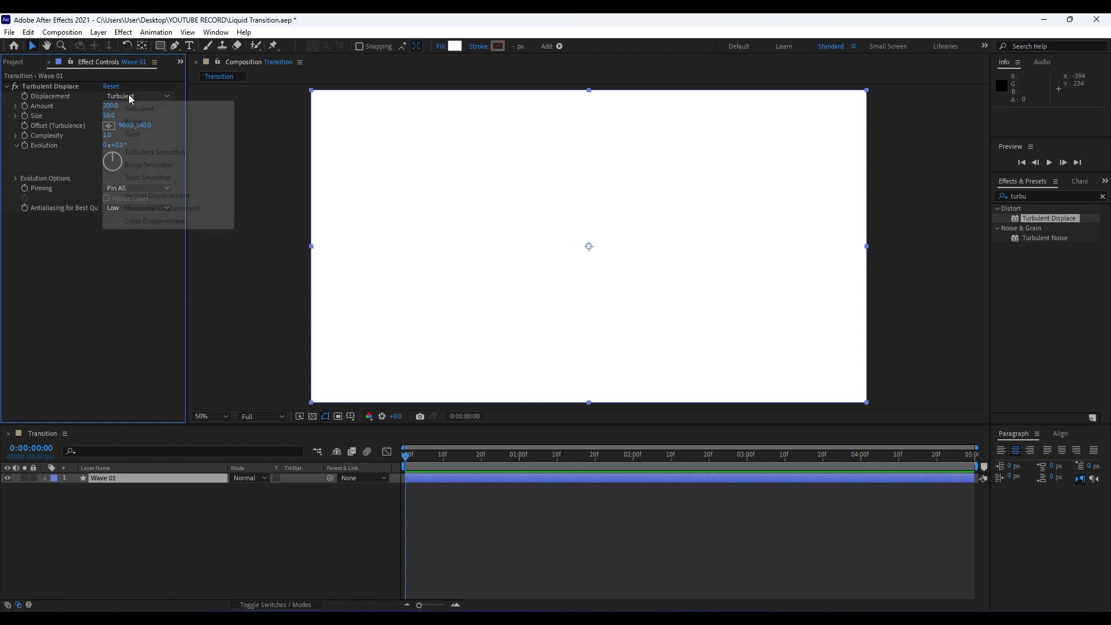
pyautogui.click(132, 134)
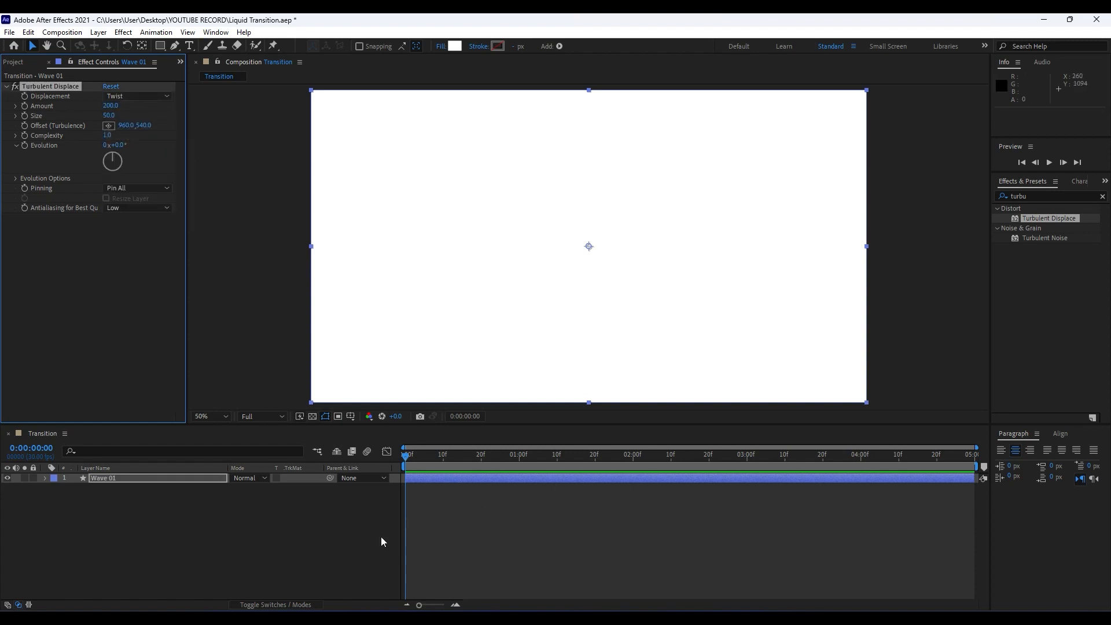
pyautogui.moveTo(453, 493)
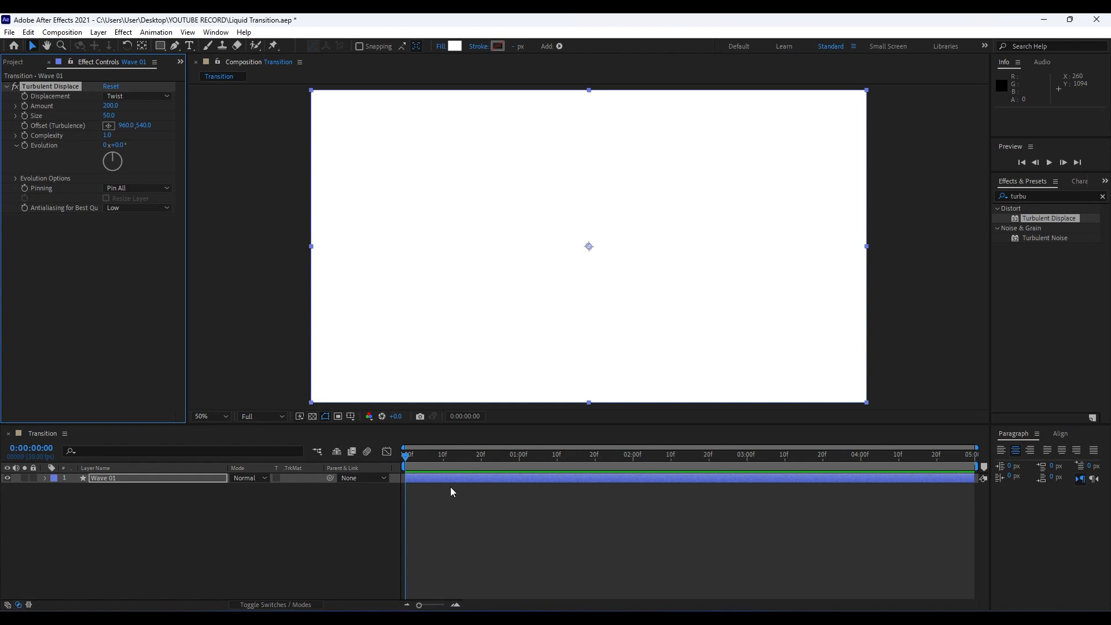
# Move the playhead to about 2 s and reveal Wave 01's Position property (960,540)
pyautogui.click(636, 453)
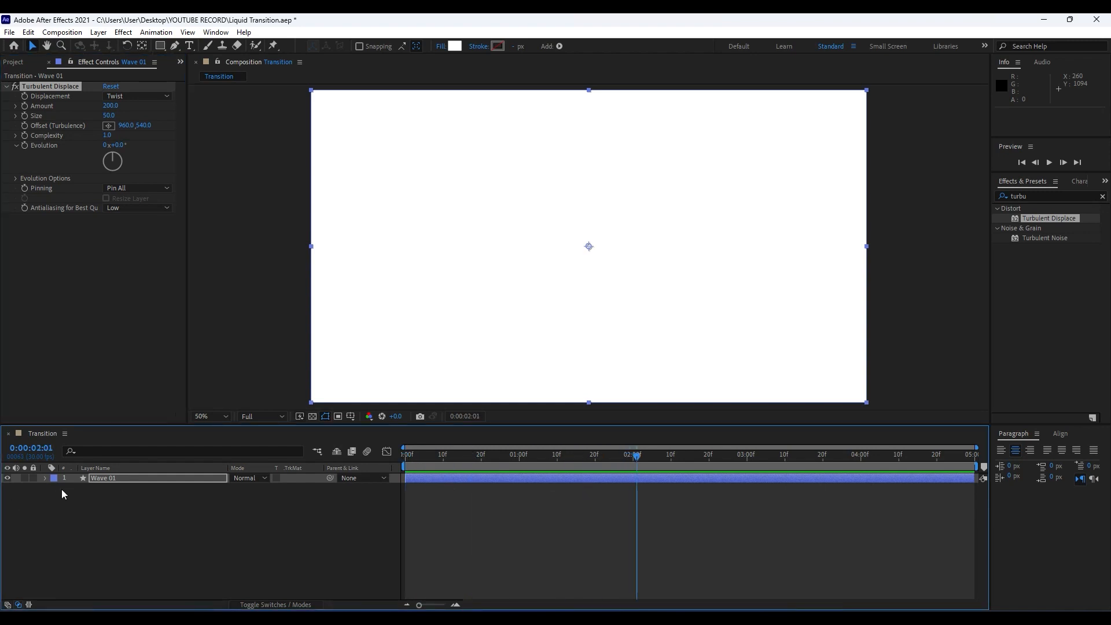
pyautogui.click(45, 478)
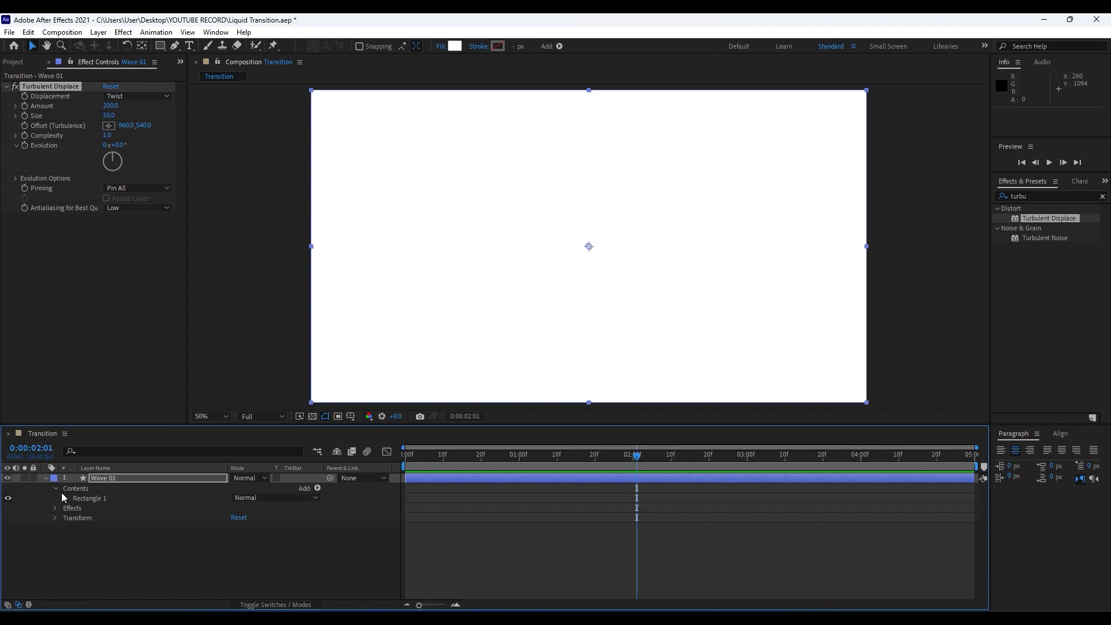
pyautogui.click(55, 517)
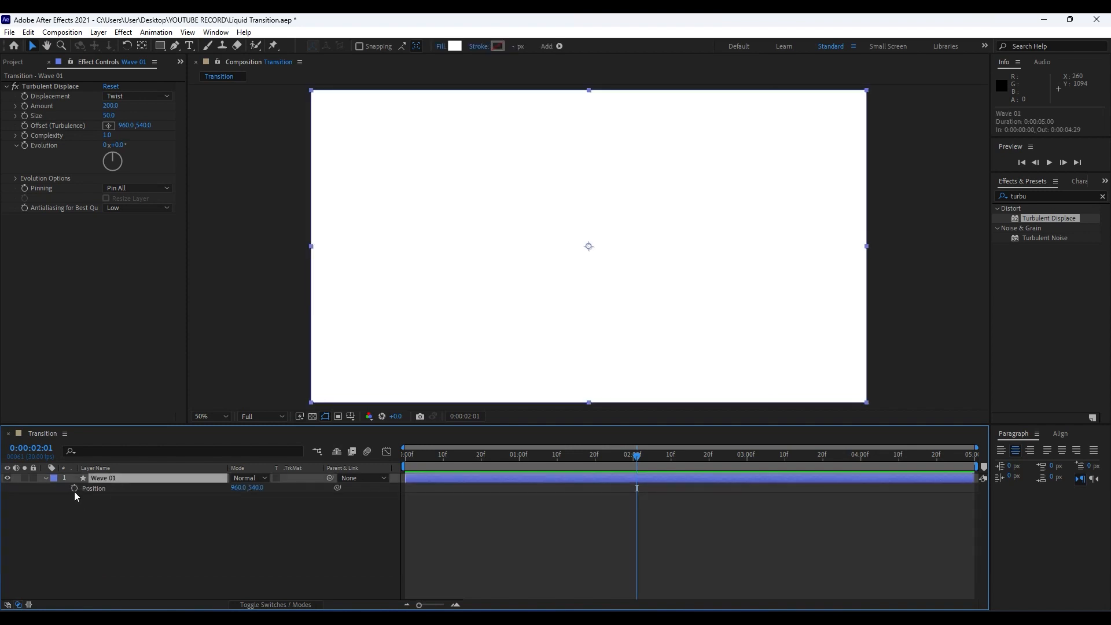
pyautogui.moveTo(636, 457)
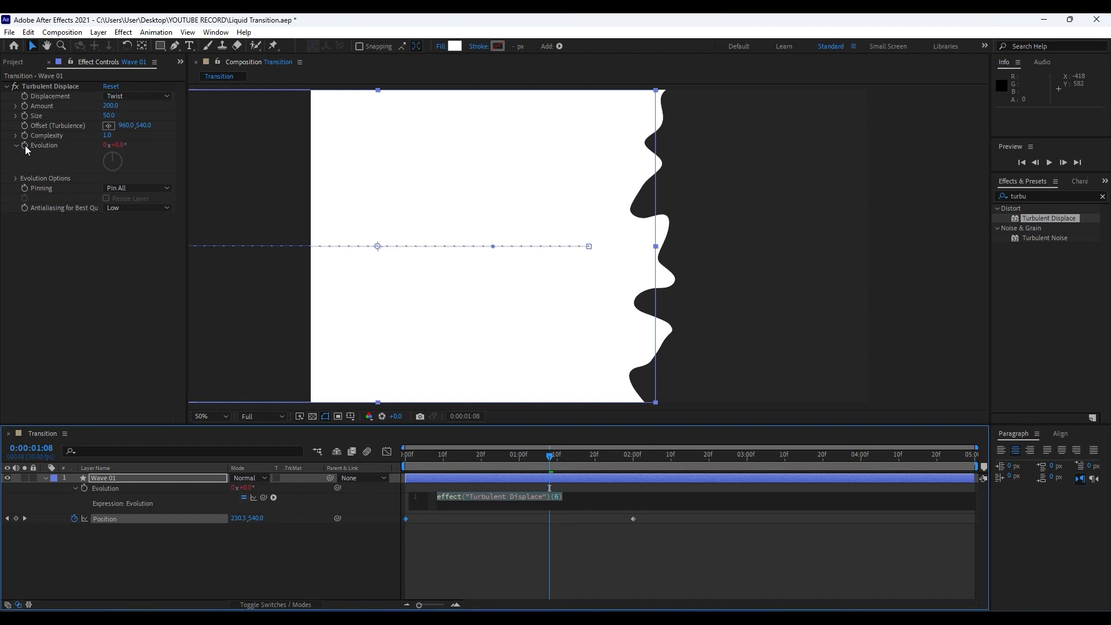
# Drive Wave 01's Evolution with the expression time*150 and commit it
pyautogui.write('time*')
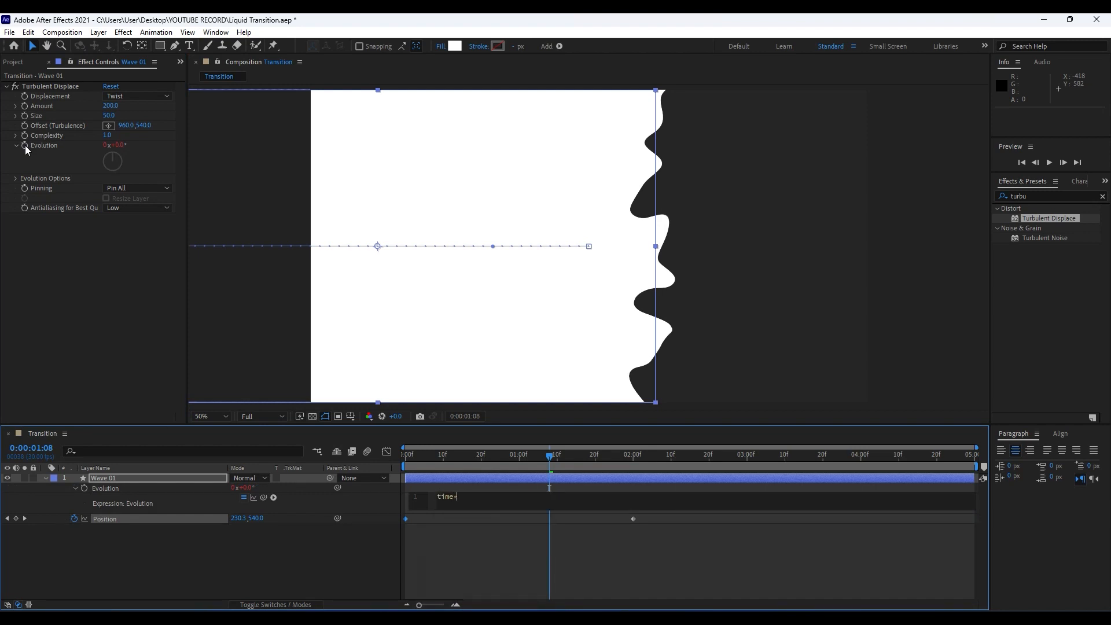
pyautogui.write('1')
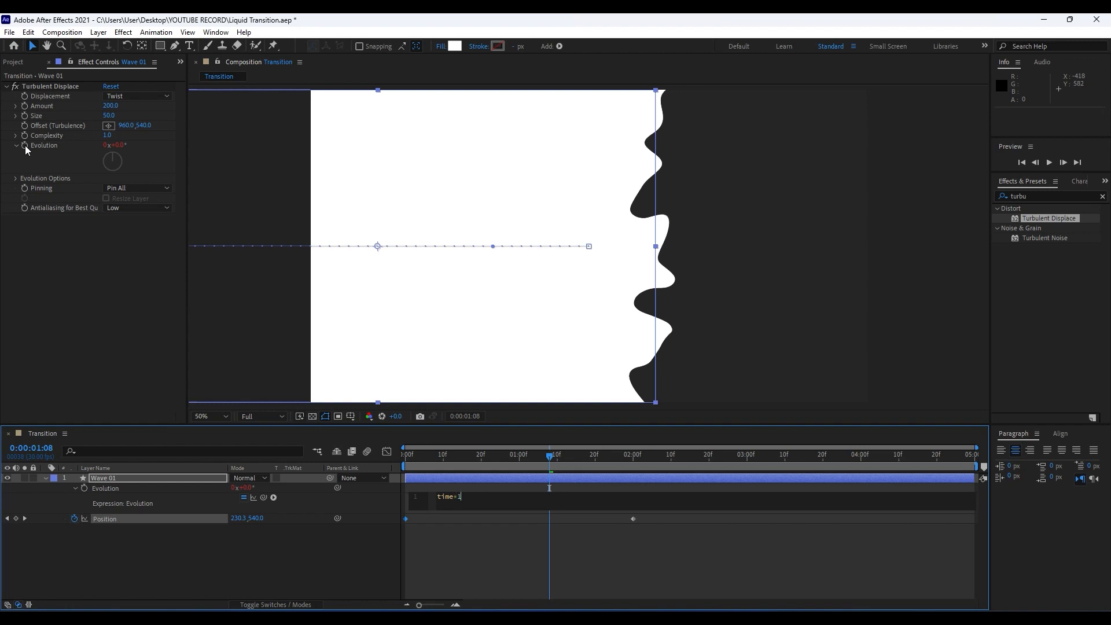
pyautogui.write('50')
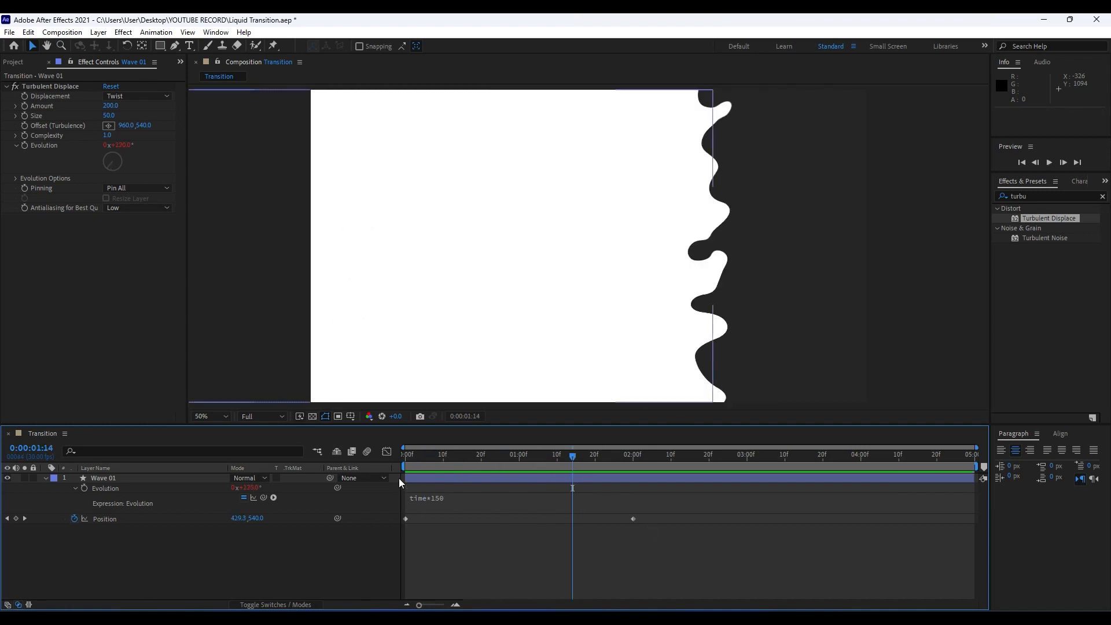
pyautogui.click(103, 478)
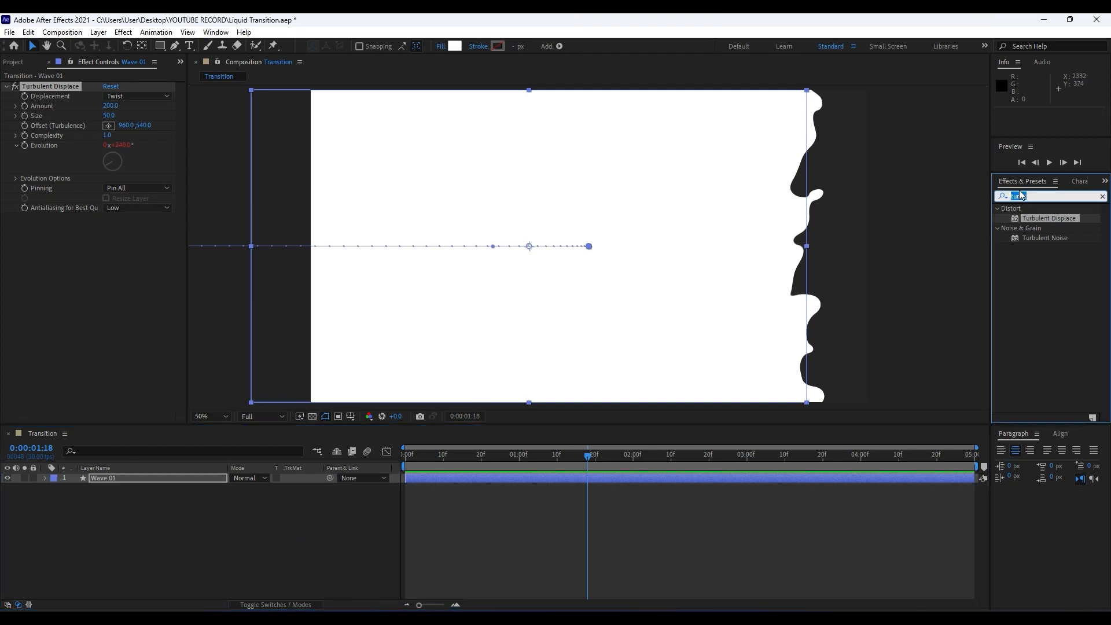
# Search 'ramp' in Effects & Presets to list Gradient Ramp
pyautogui.write('ramp')
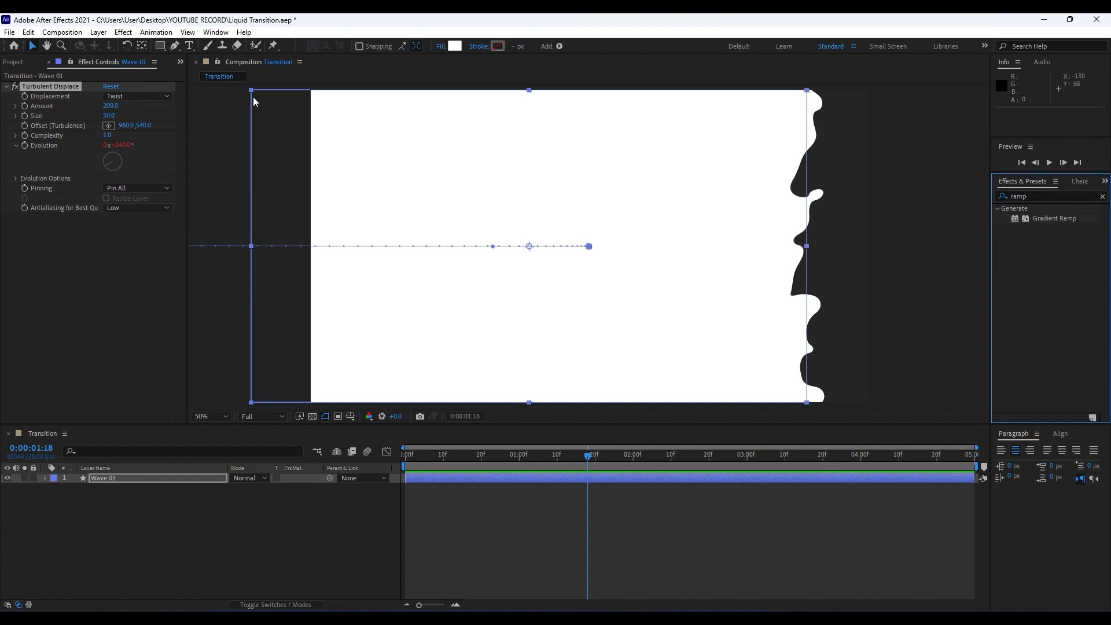
pyautogui.click(215, 32)
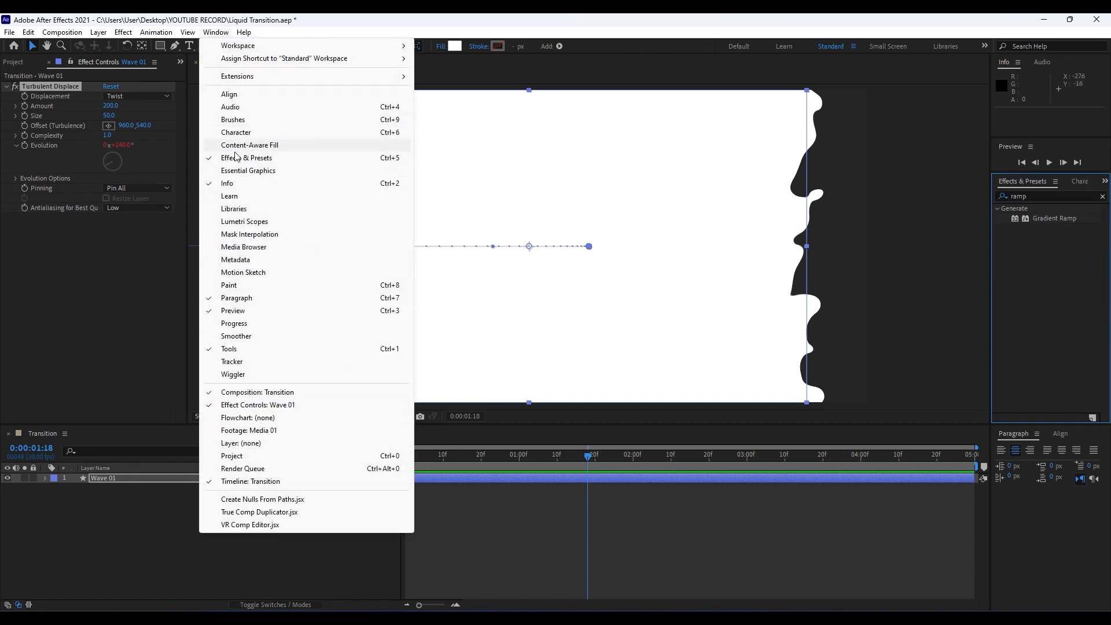
pyautogui.moveTo(248, 157)
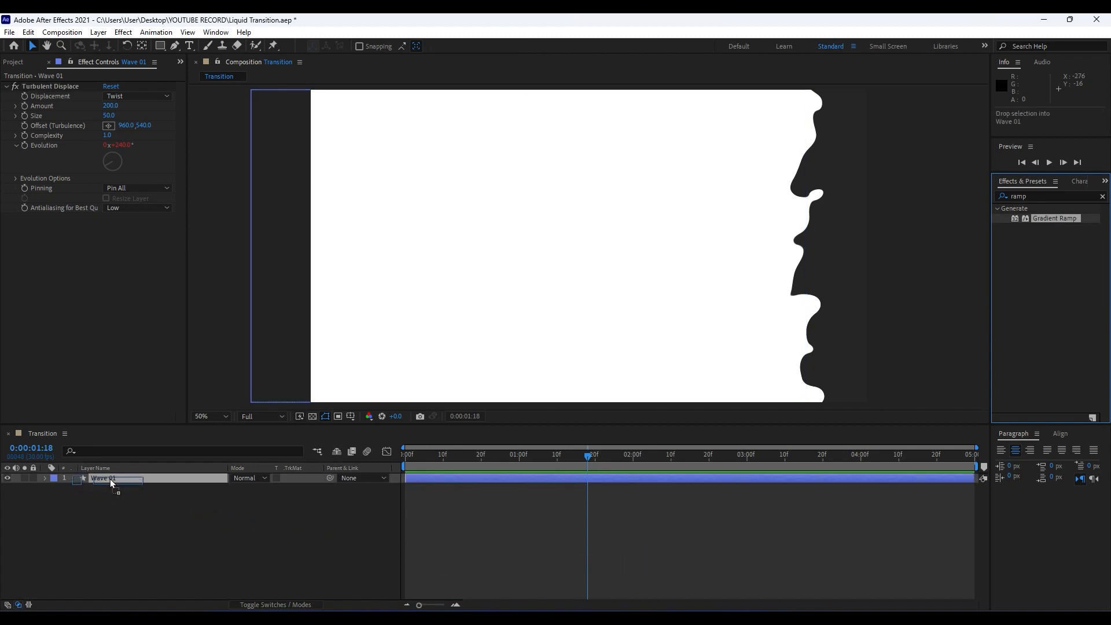
# Apply Gradient Ramp to Wave 01 and move its start point beyond the top-left corner
pyautogui.doubleClick(1055, 217)
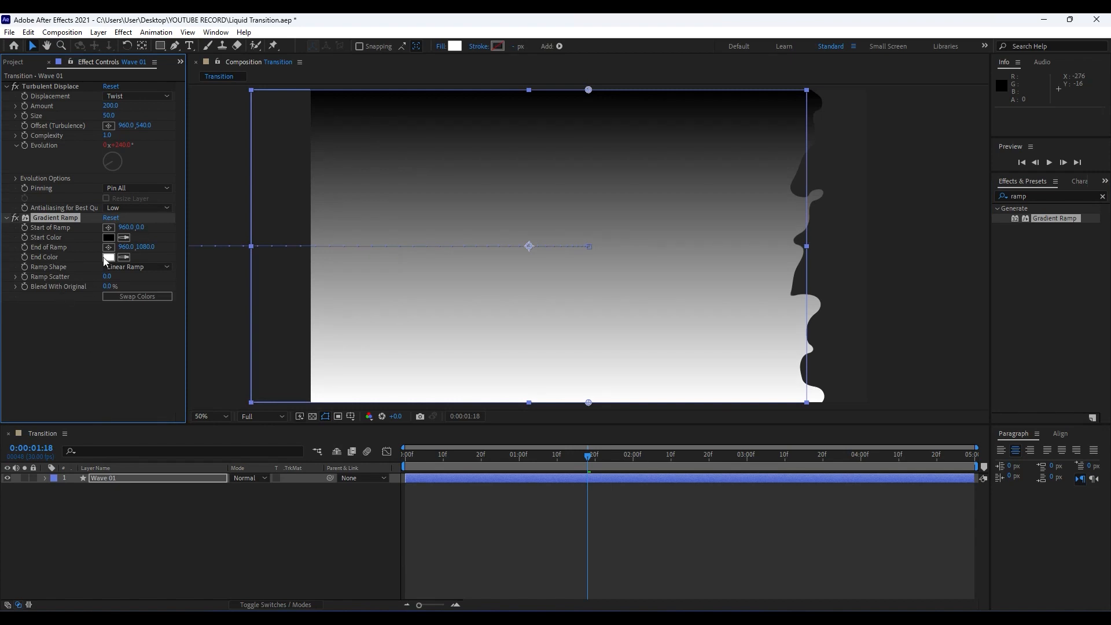
pyautogui.click(209, 416)
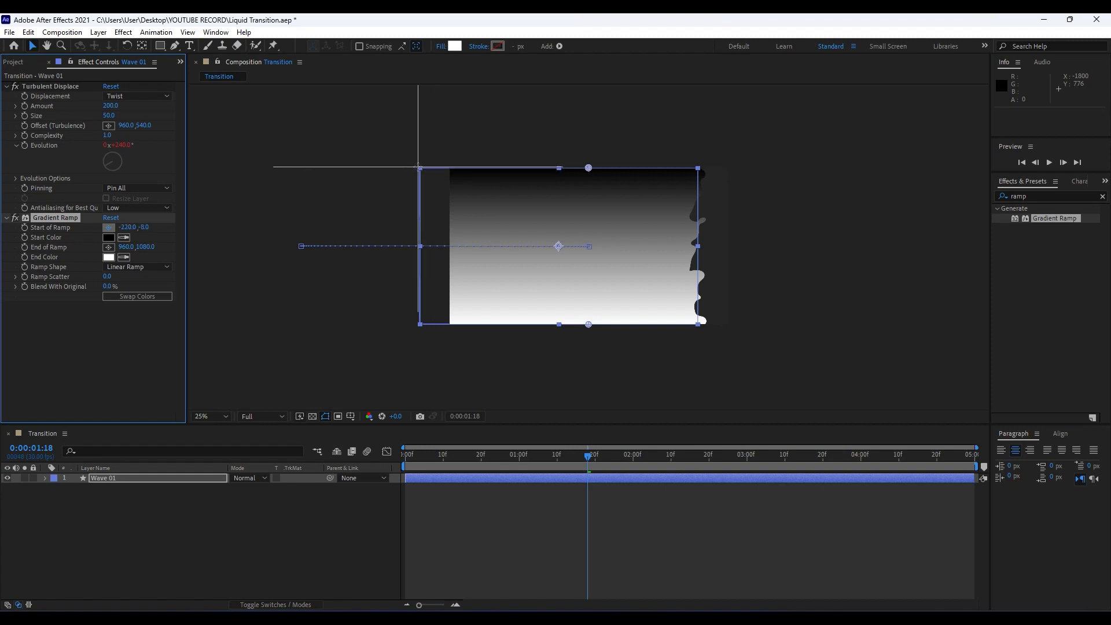
pyautogui.click(675, 454)
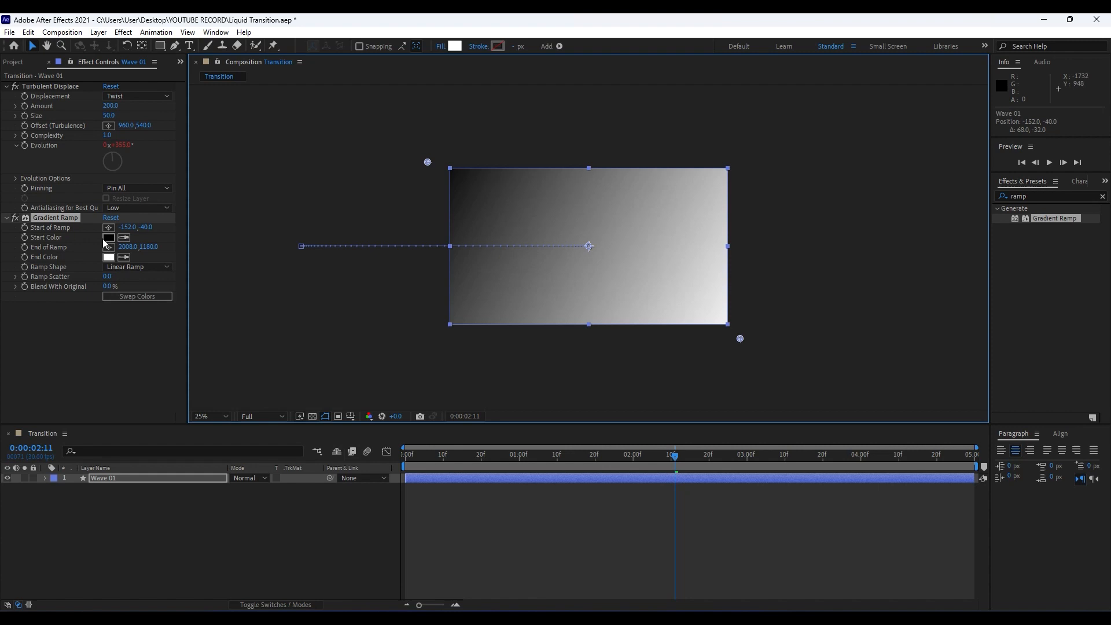
# Set the ramp's start colour to deep blue and confirm the cyan end colour
pyautogui.click(108, 237)
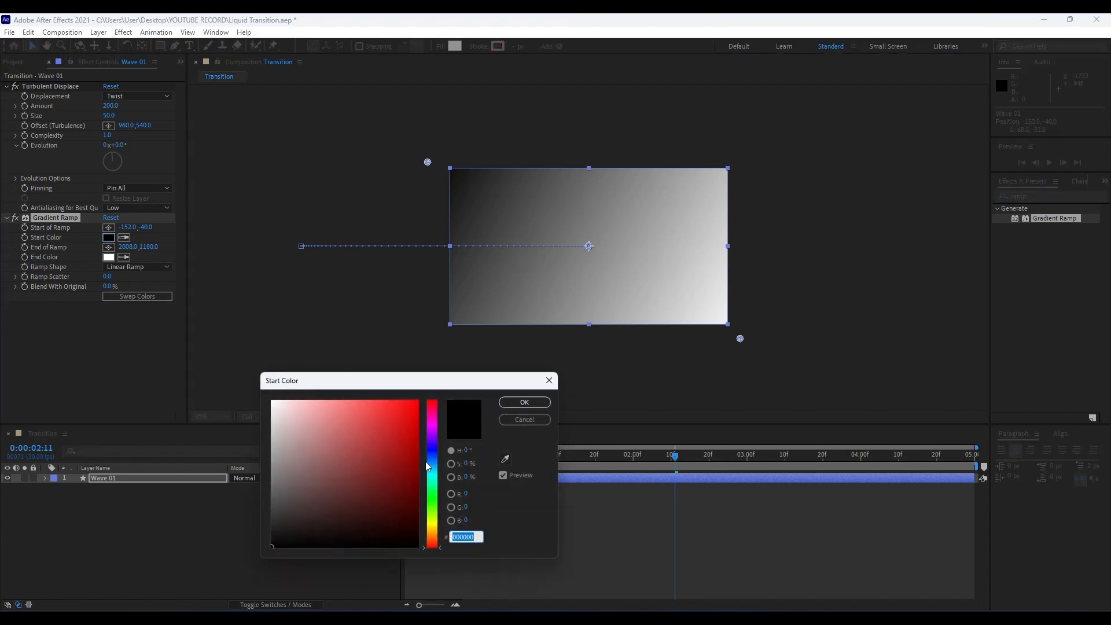
pyautogui.click(433, 403)
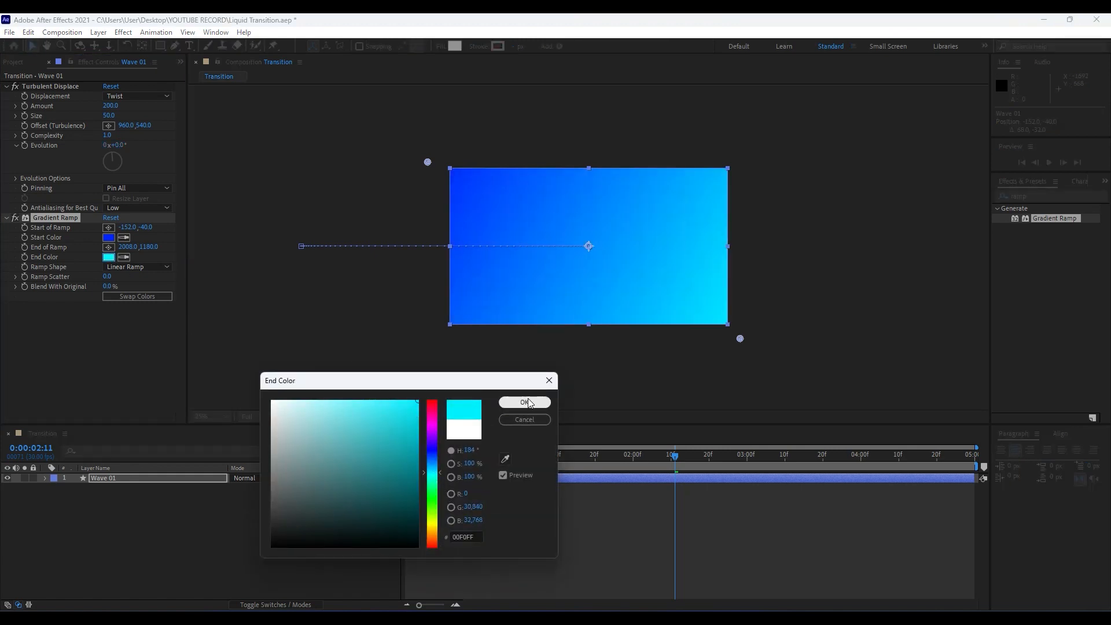
pyautogui.click(523, 403)
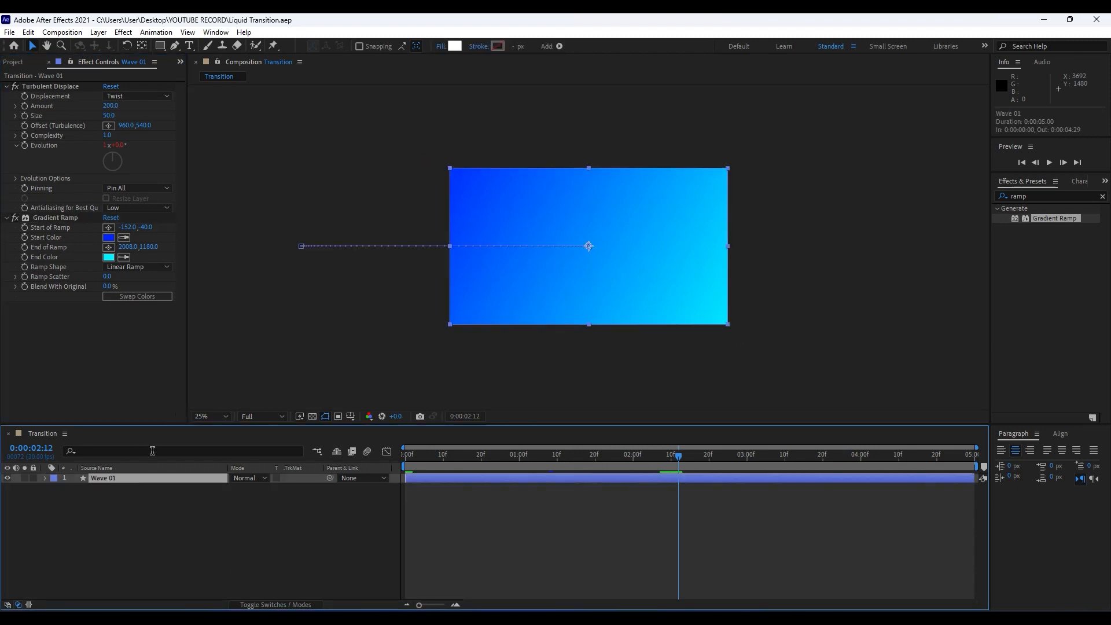
# Duplicate the wave, swap its gradient colours and set a deeper cyan start colour
pyautogui.click(28, 32)
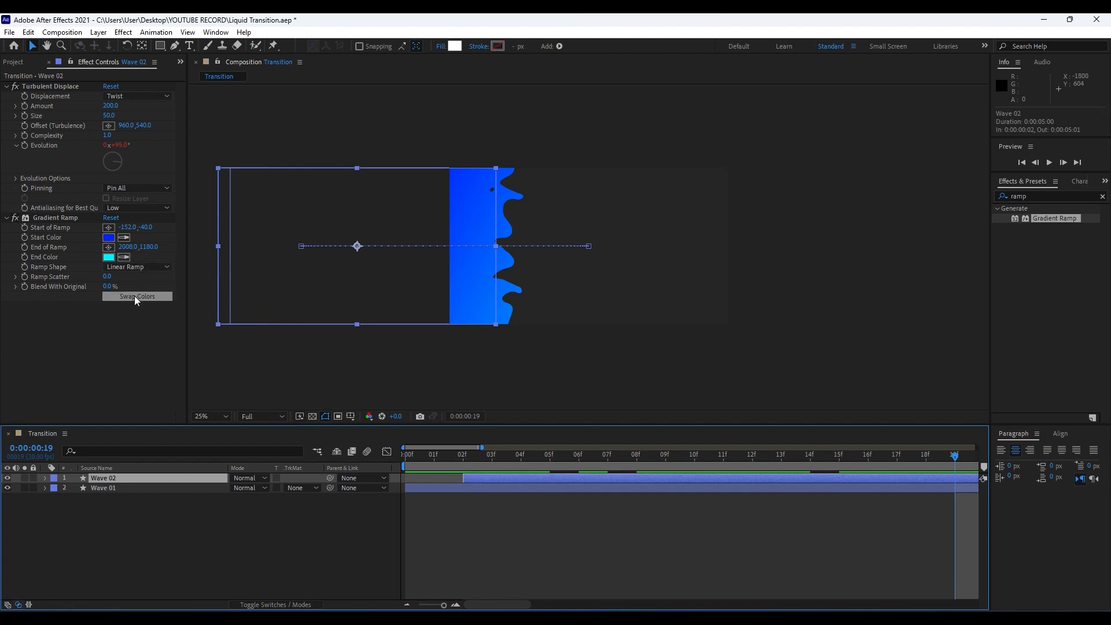
pyautogui.click(109, 238)
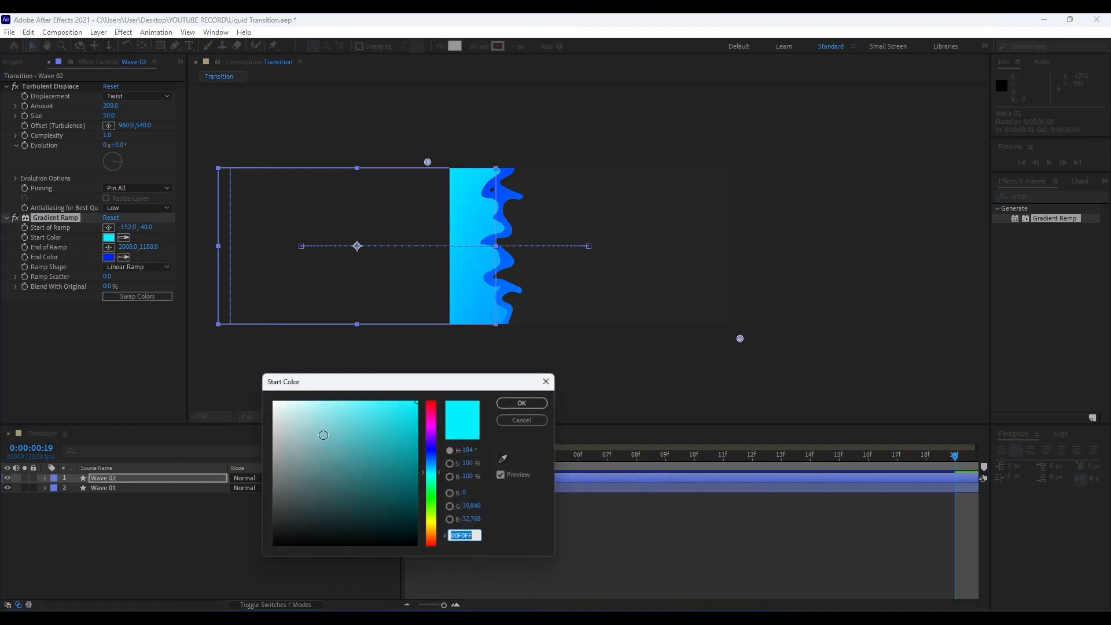
pyautogui.click(403, 459)
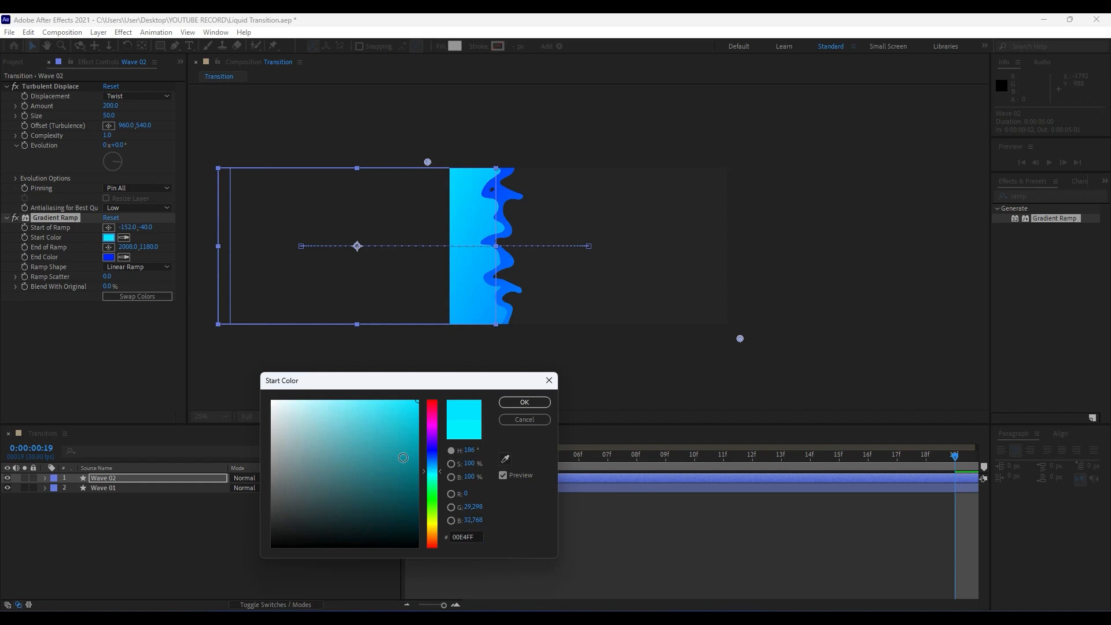
pyautogui.click(523, 402)
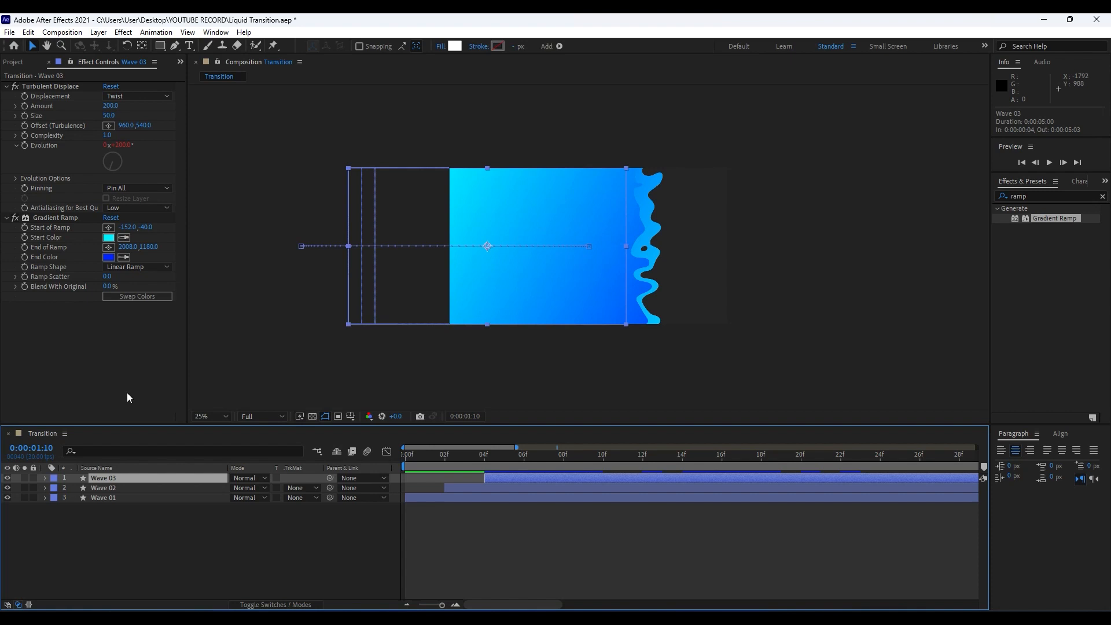
# Swap the new wave's gradient colours and give it a medium blue start colour
pyautogui.click(108, 238)
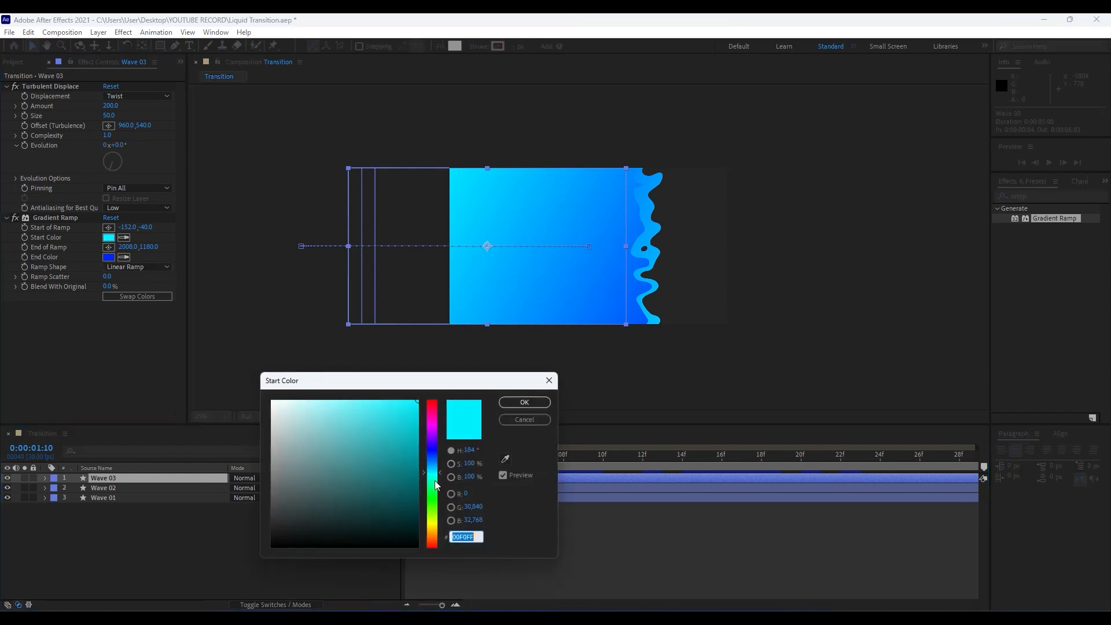
pyautogui.click(523, 402)
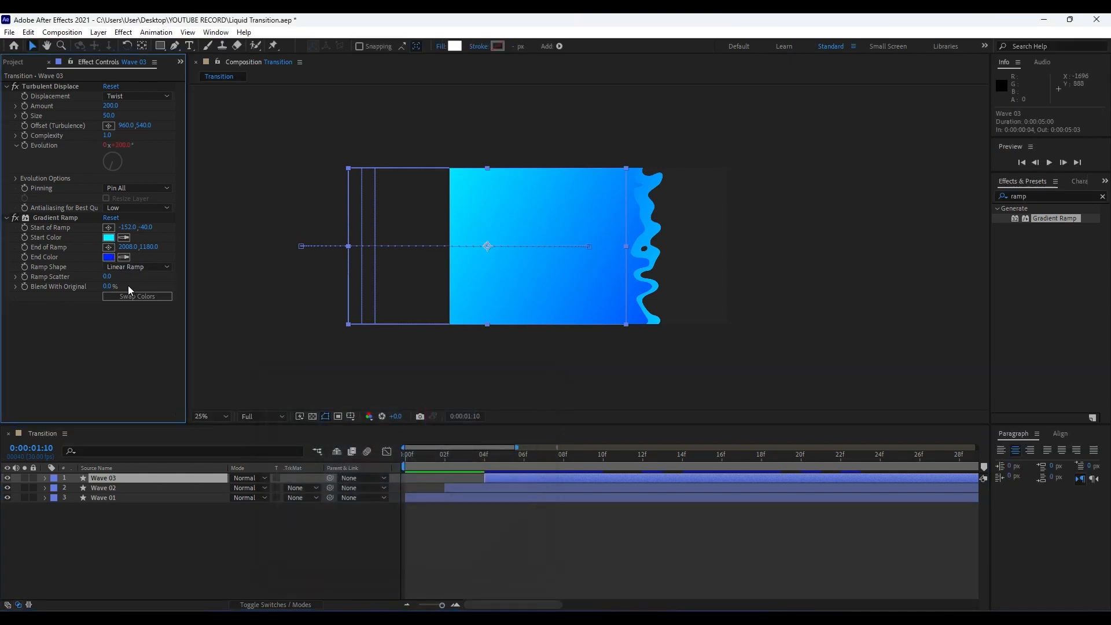
pyautogui.click(108, 257)
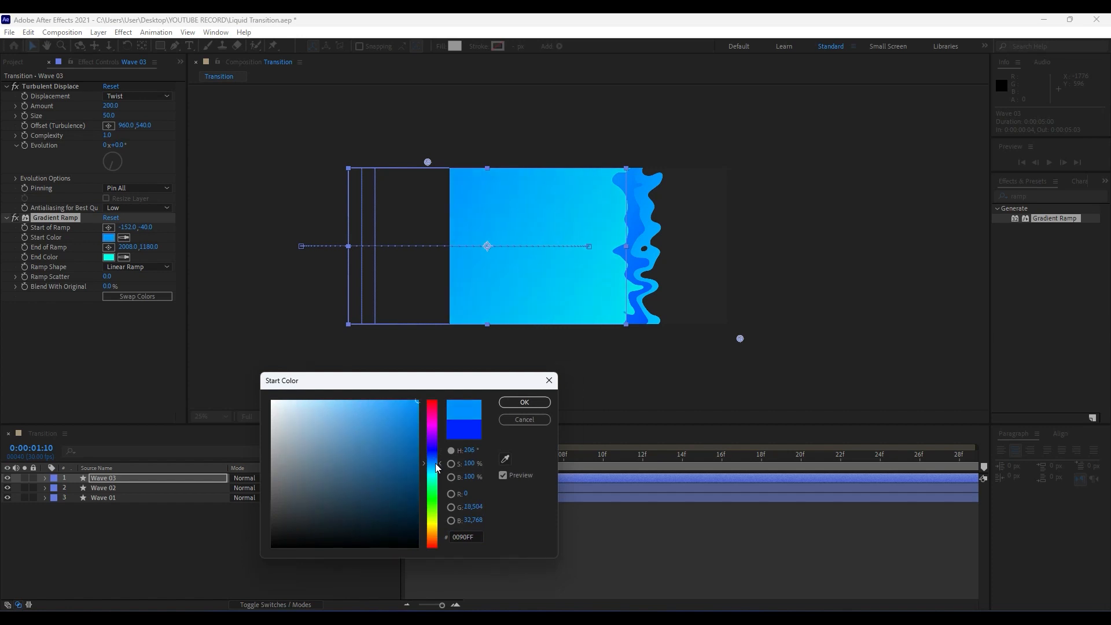
pyautogui.click(524, 402)
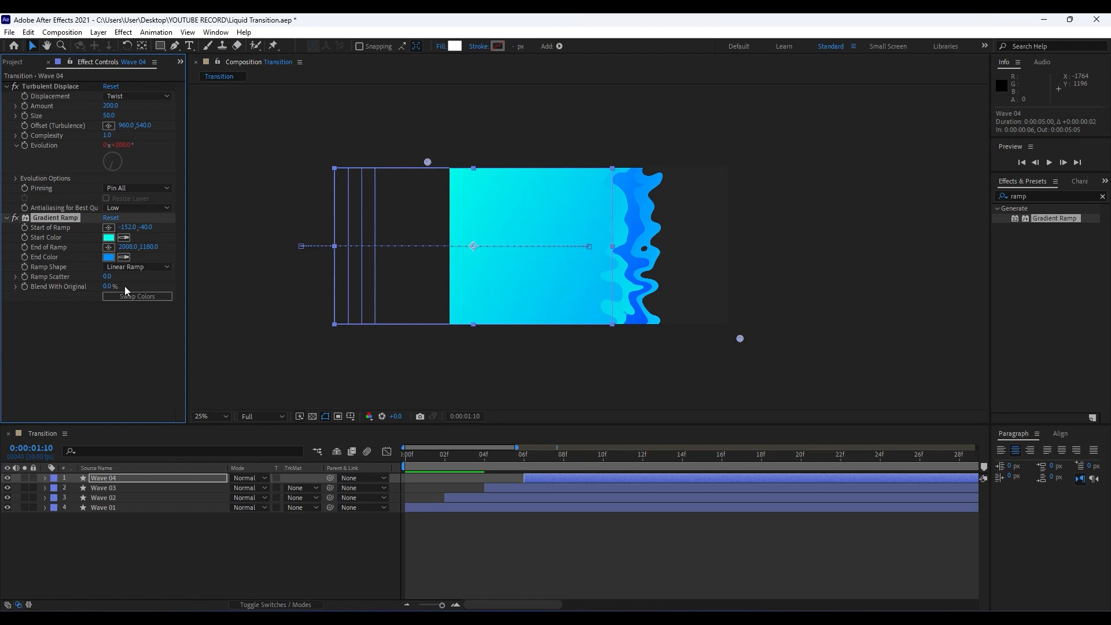
# Shift Wave 04's start colour to a lighter blue, then preview the staggered waves
pyautogui.click(109, 236)
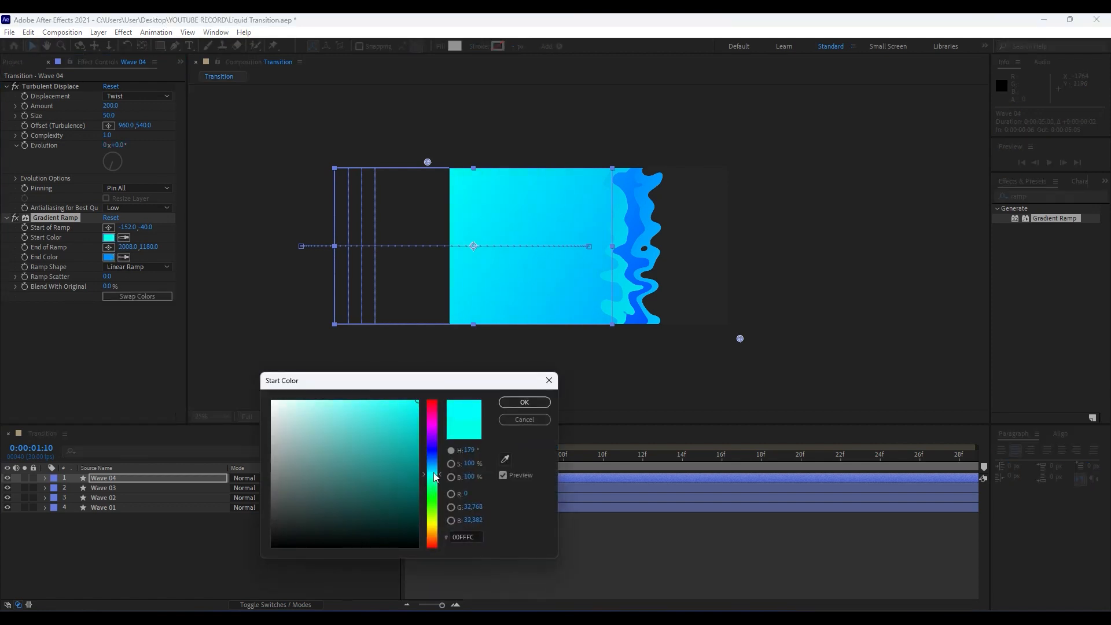
pyautogui.moveTo(434, 425); pyautogui.dragTo(434, 461)
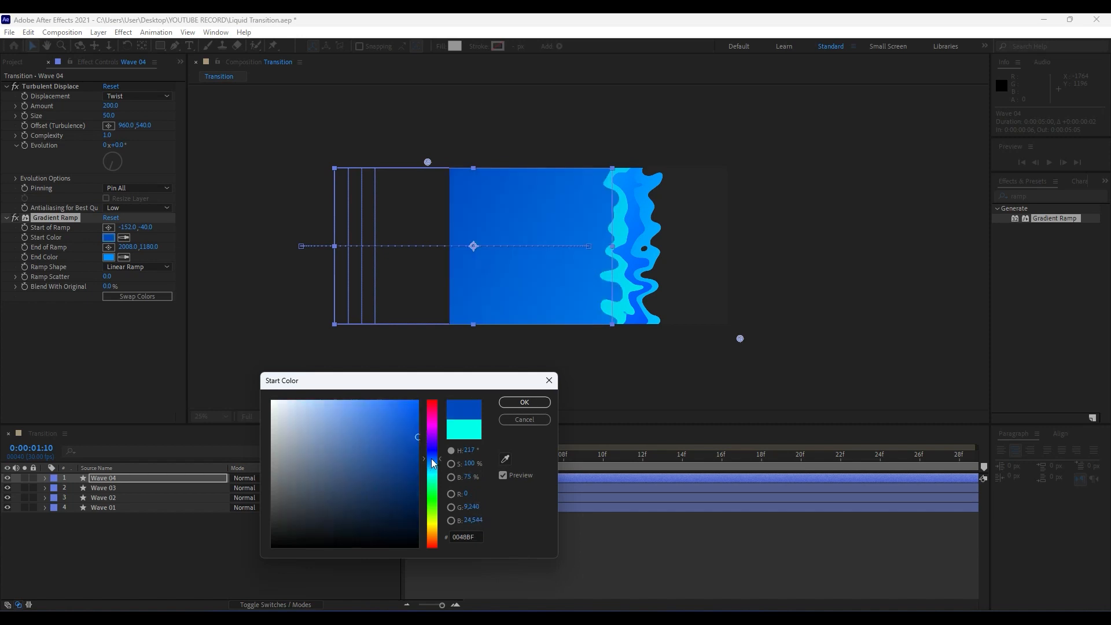
pyautogui.moveTo(431, 460); pyautogui.dragTo(422, 471)
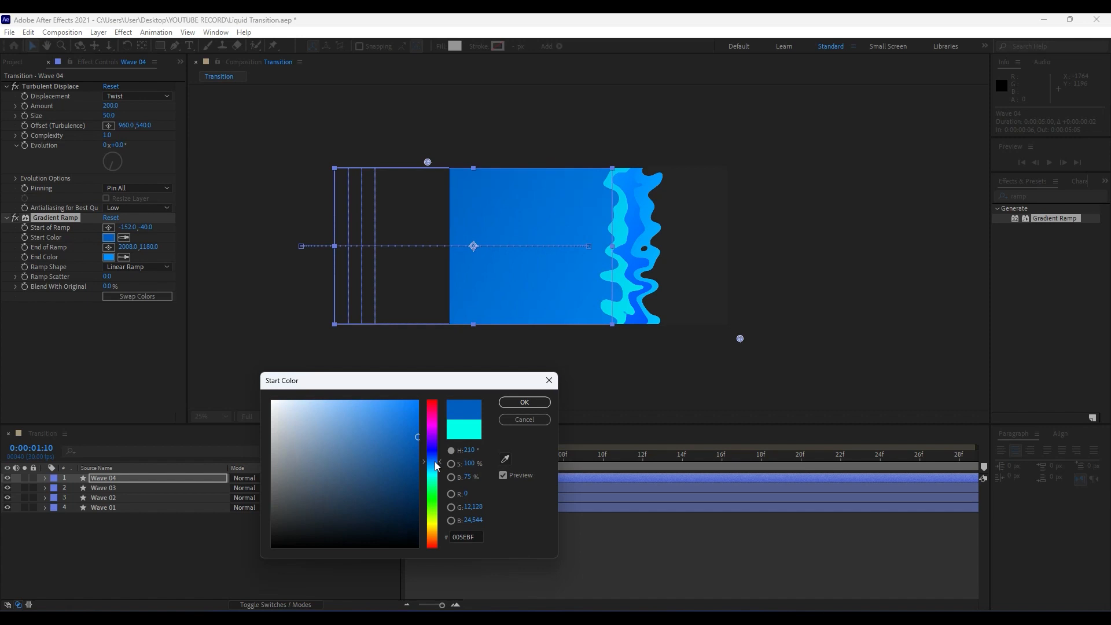
pyautogui.click(523, 401)
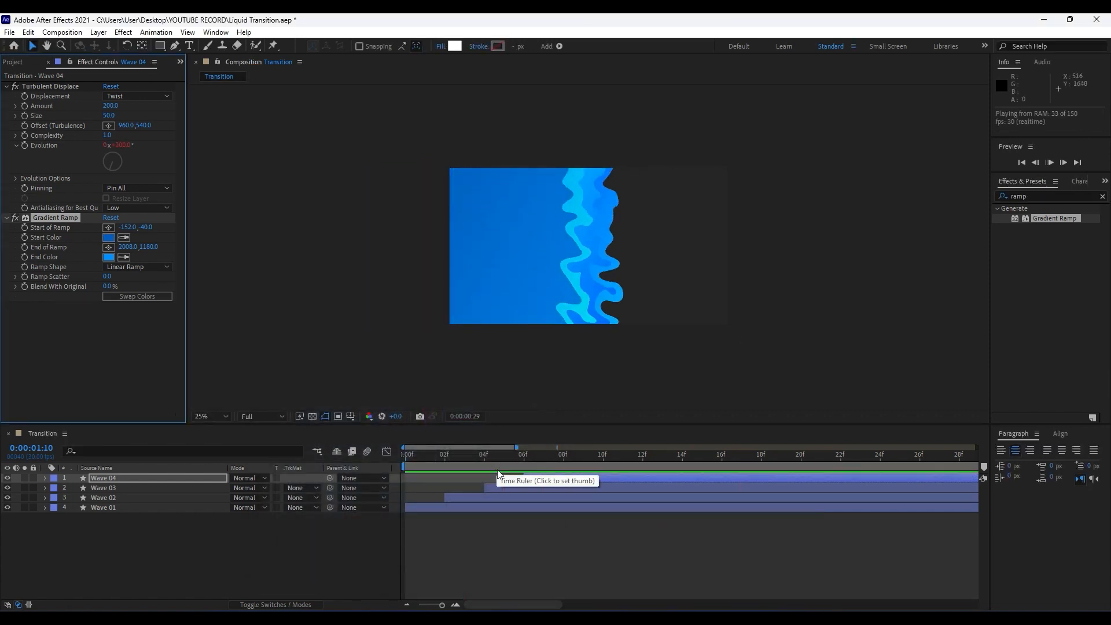
pyautogui.click(484, 453)
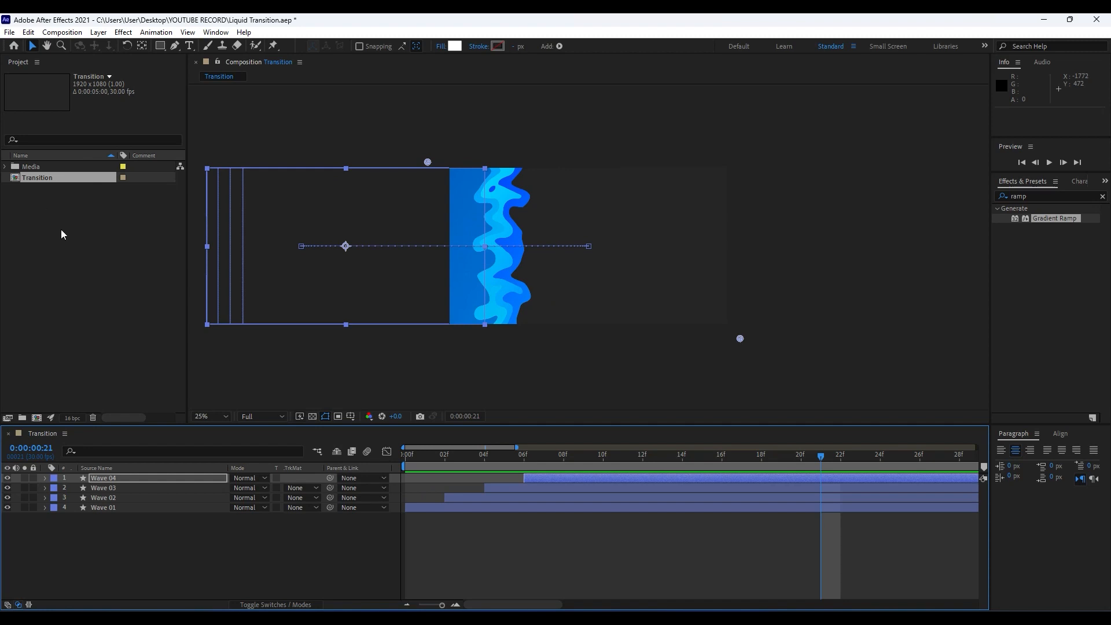
pyautogui.moveTo(80, 259)
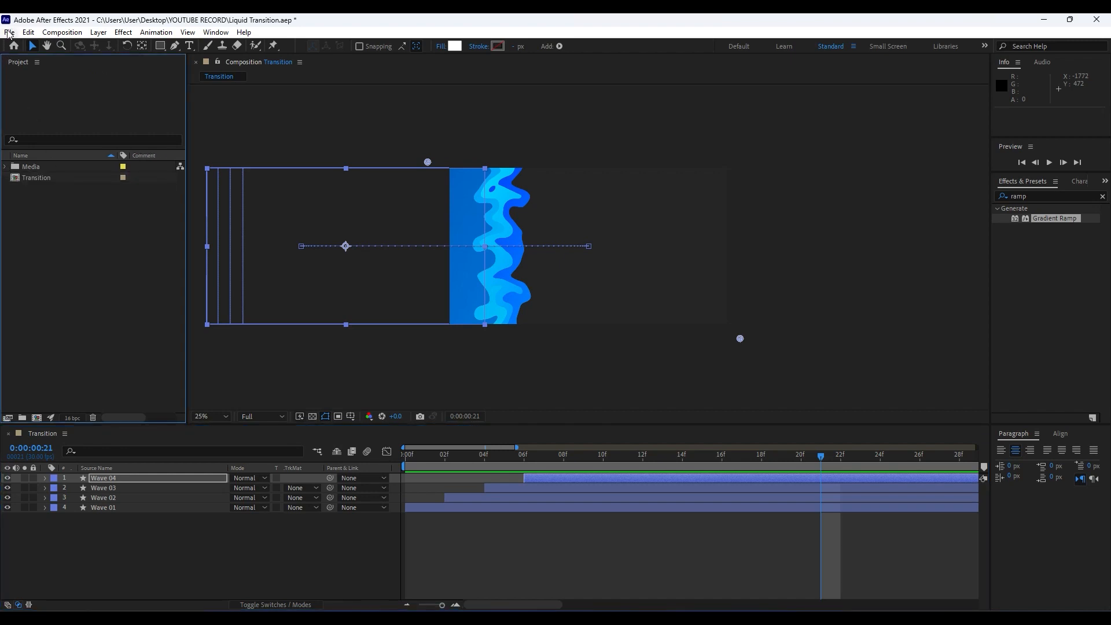
pyautogui.click(9, 32)
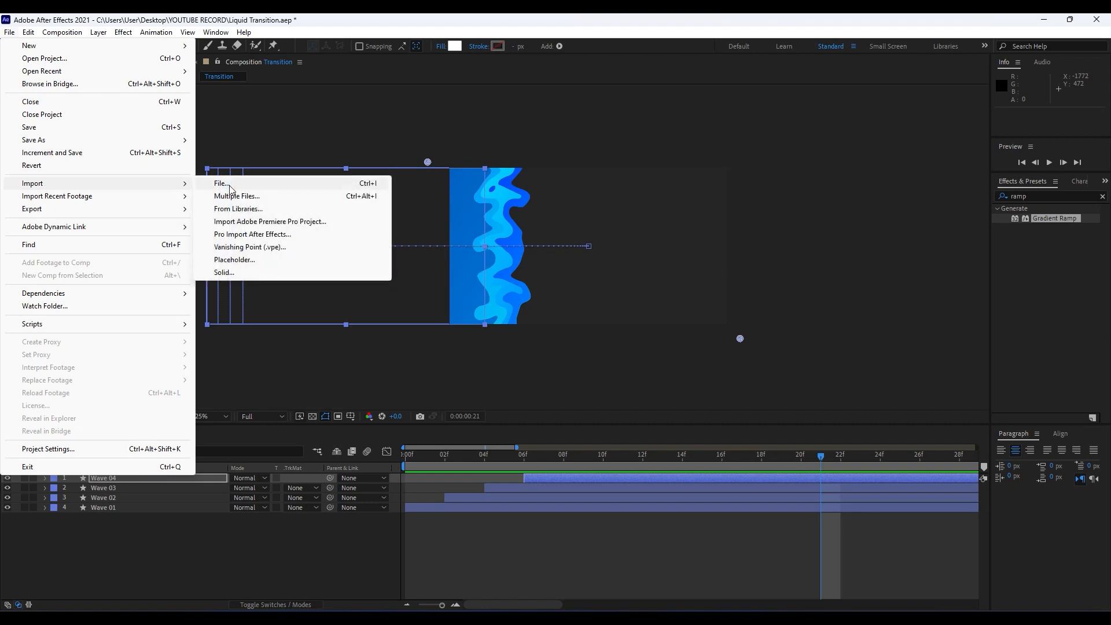
pyautogui.moveTo(234, 186)
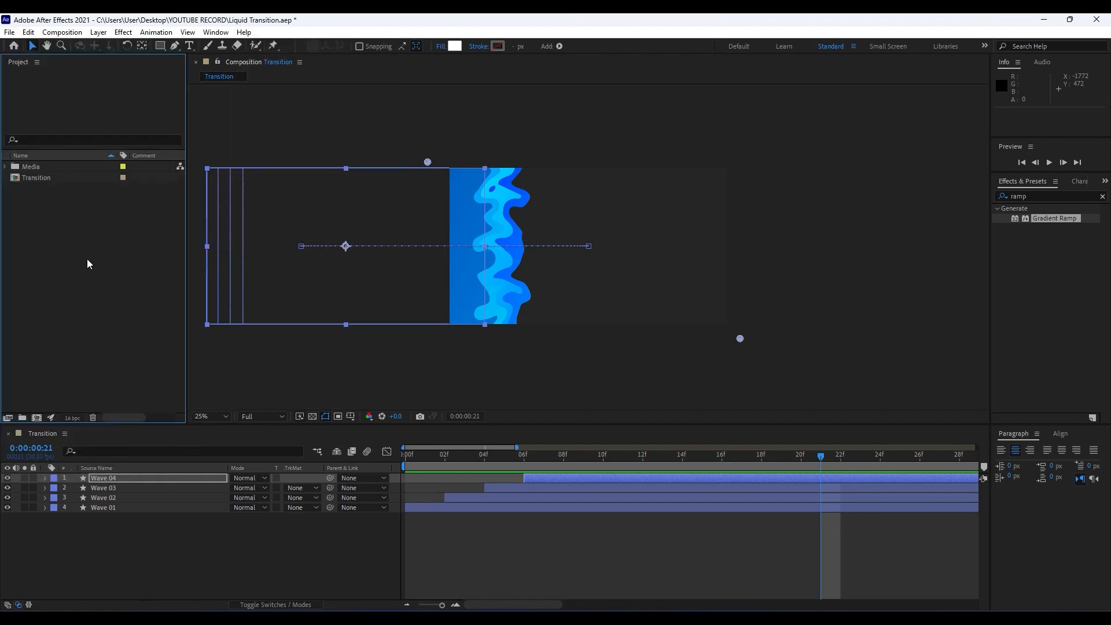
pyautogui.click(5, 166)
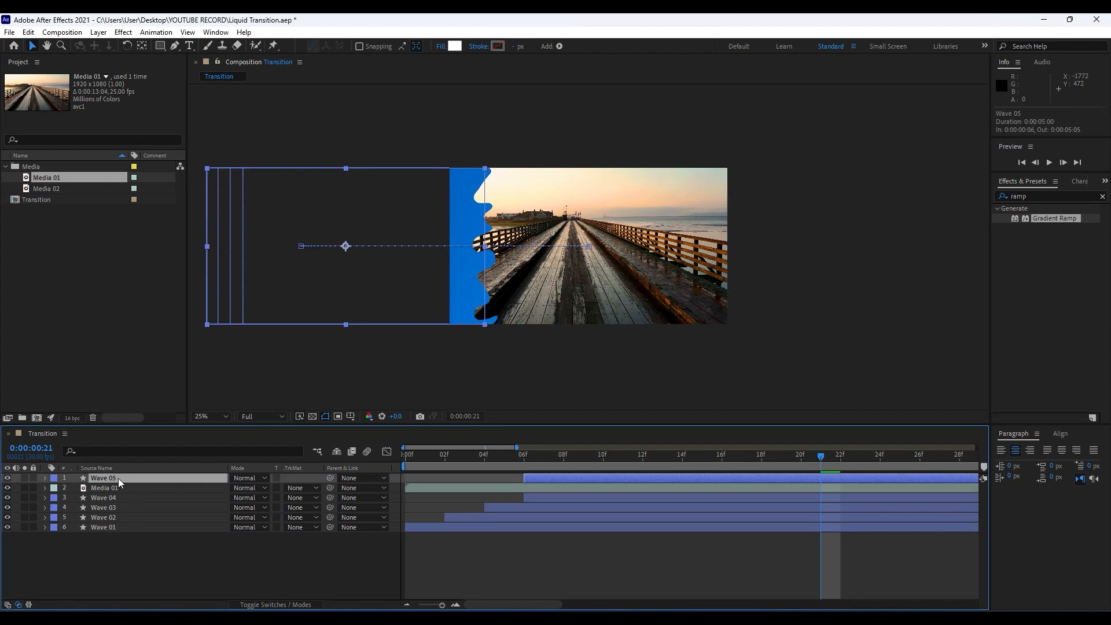
# Rename the copied wave layer 'Matte' and set Media 01's TrkMat to Alpha Matte 'Matte'
pyautogui.doubleClick(103, 478)
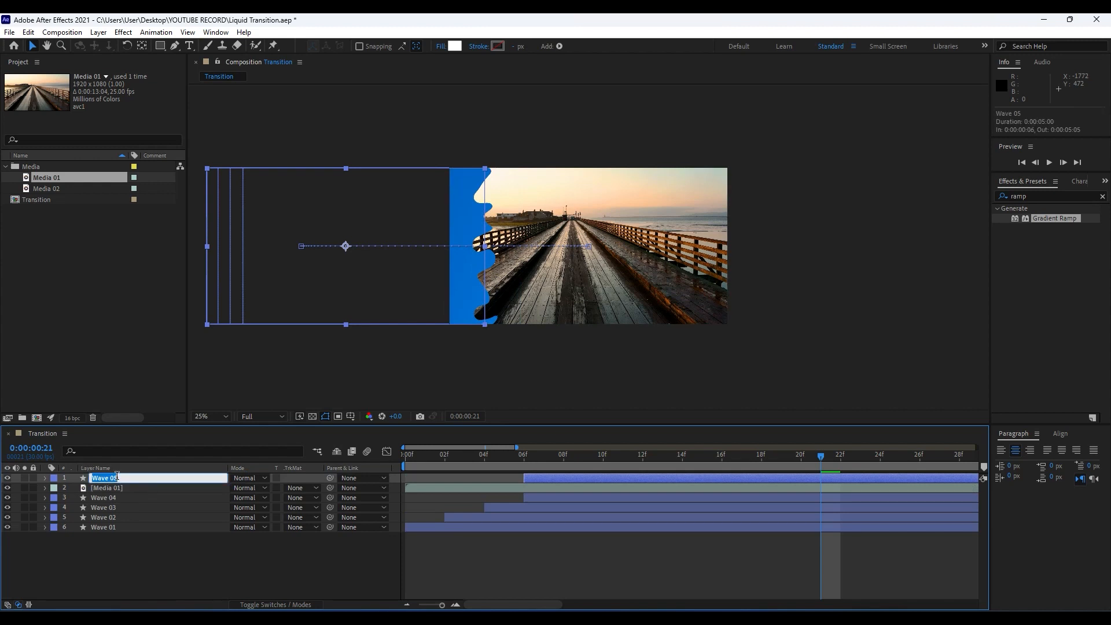
pyautogui.write('Matte')
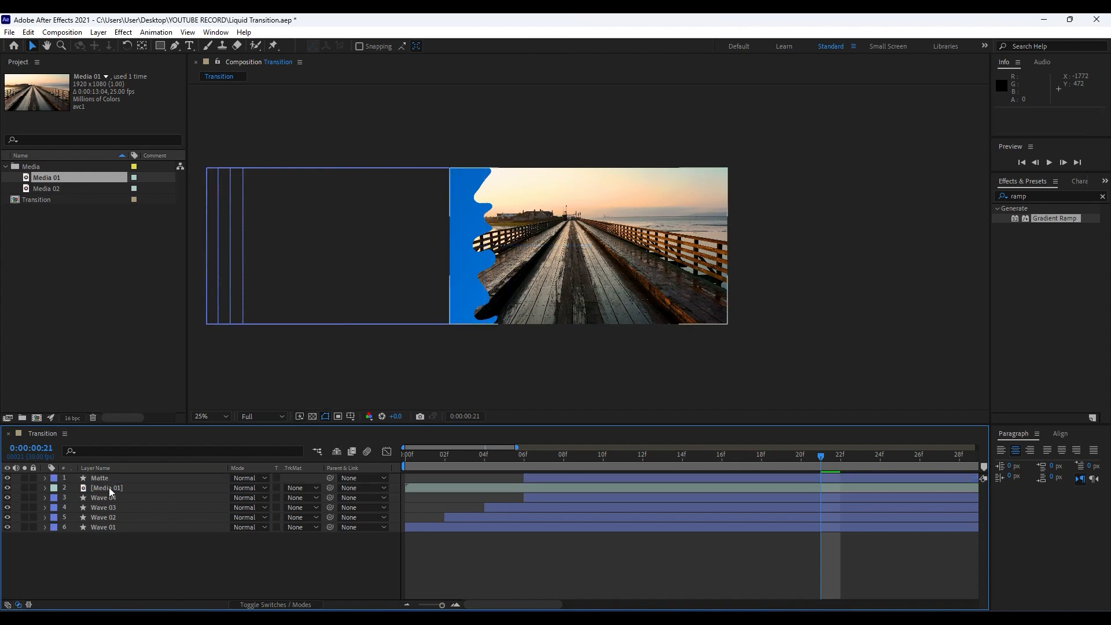
pyautogui.click(107, 487)
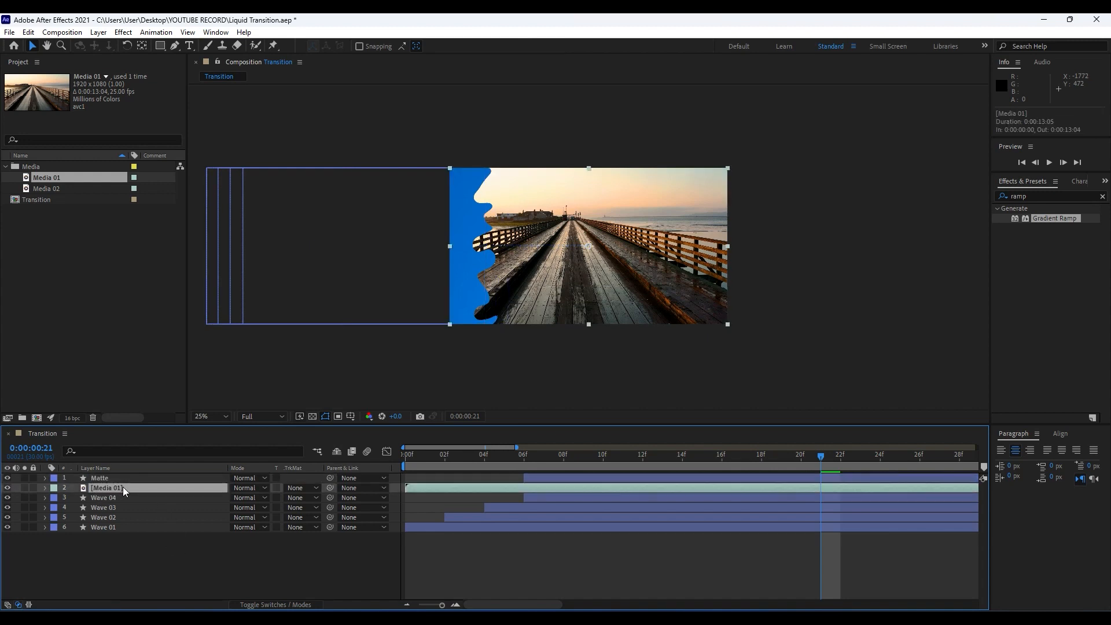
pyautogui.moveTo(288, 475)
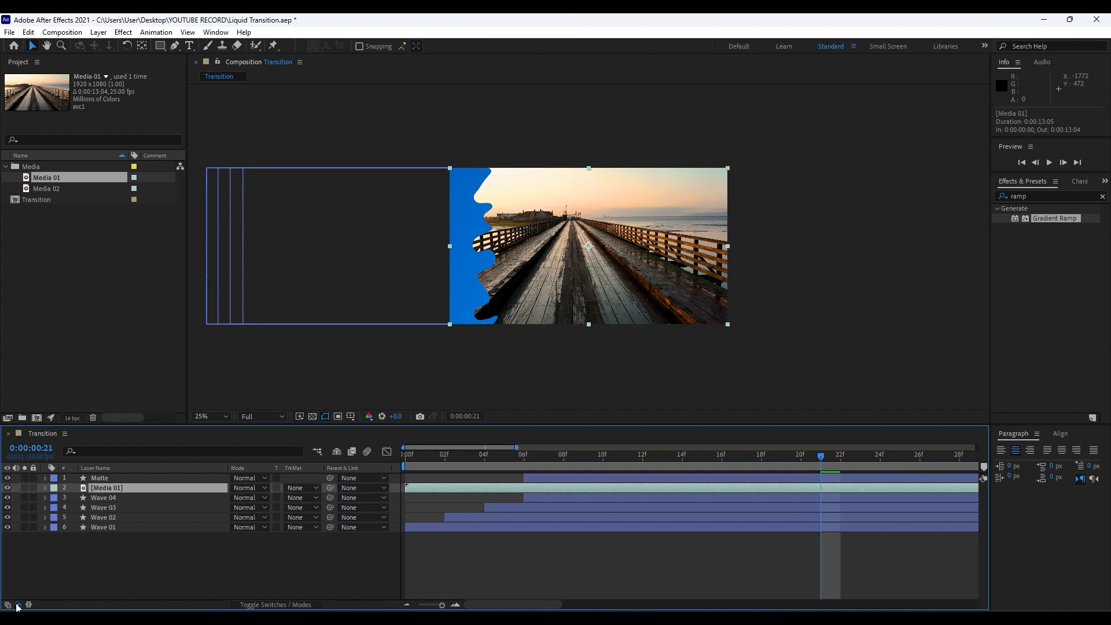
pyautogui.moveTo(7, 604)
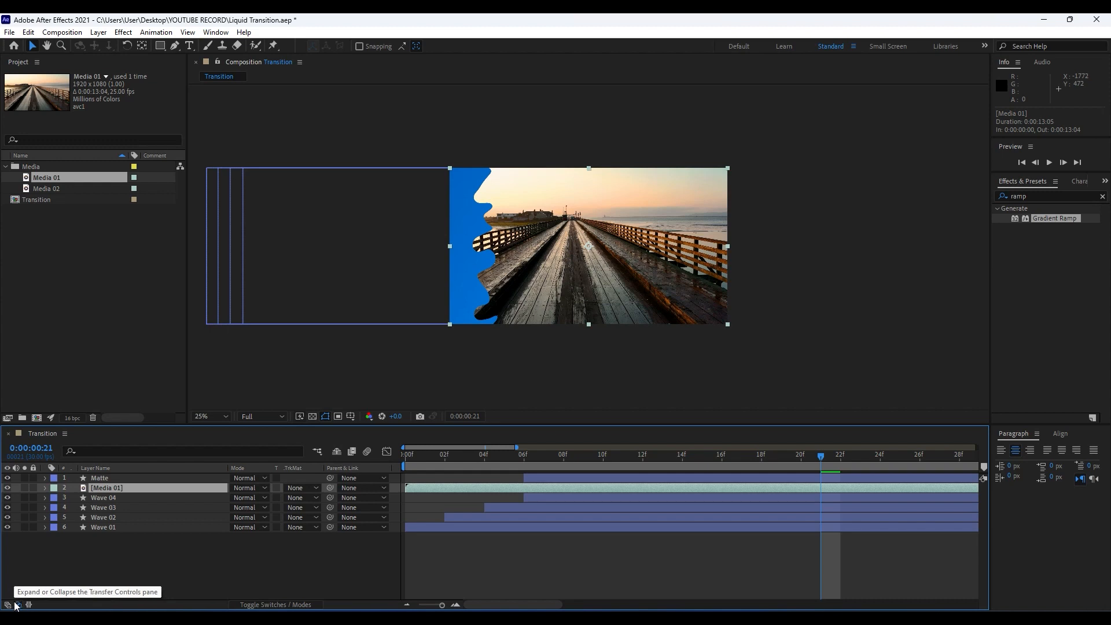
pyautogui.click(303, 487)
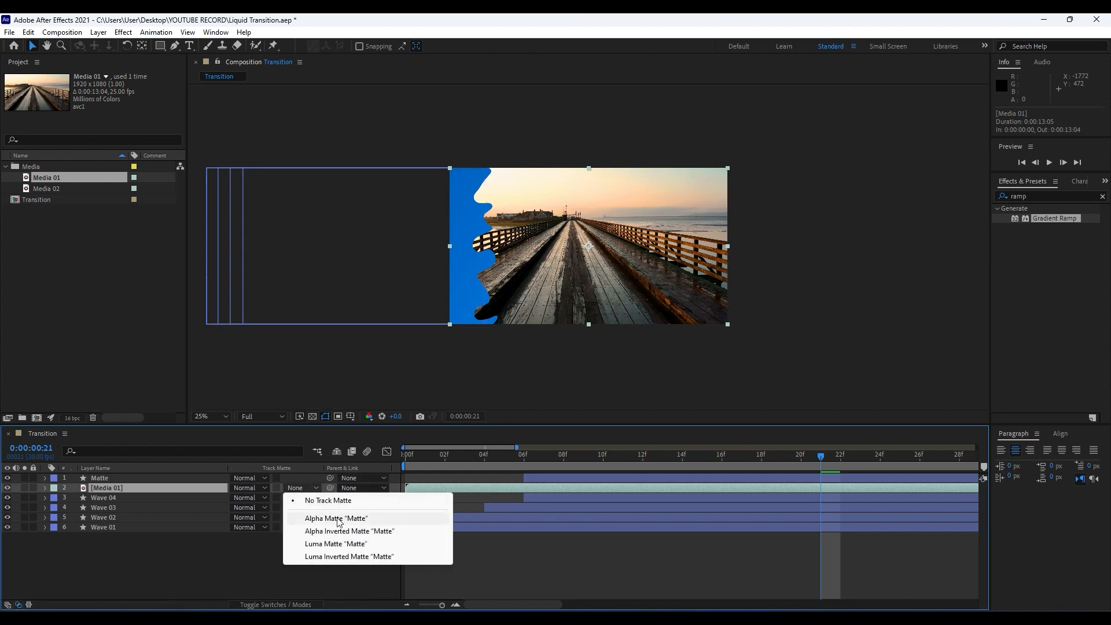
pyautogui.click(336, 518)
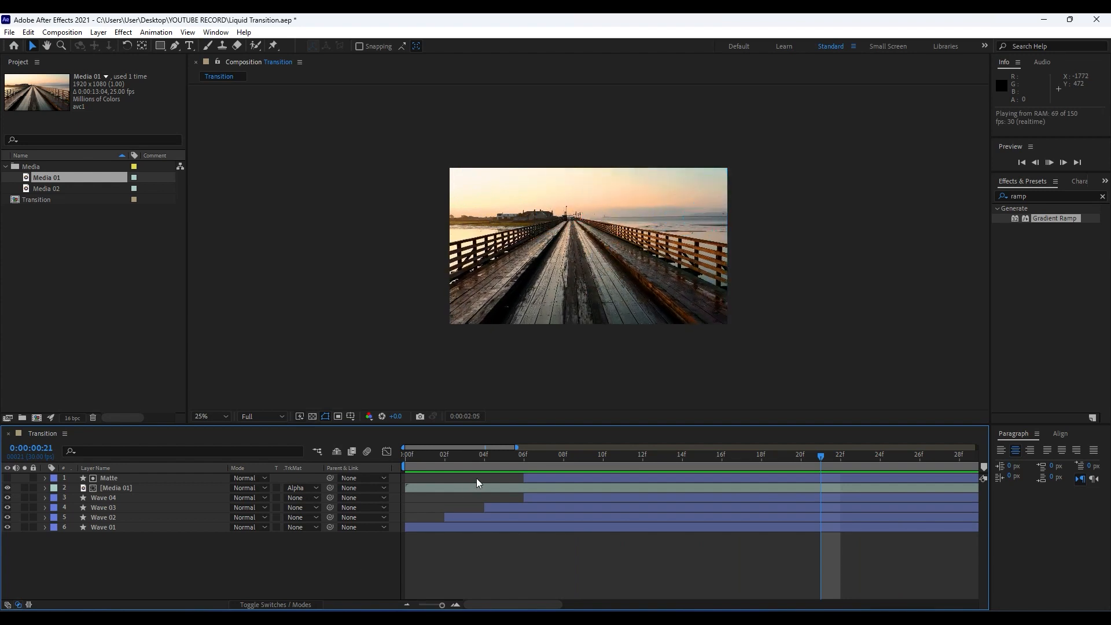
pyautogui.moveTo(821, 454); pyautogui.dragTo(585, 455)
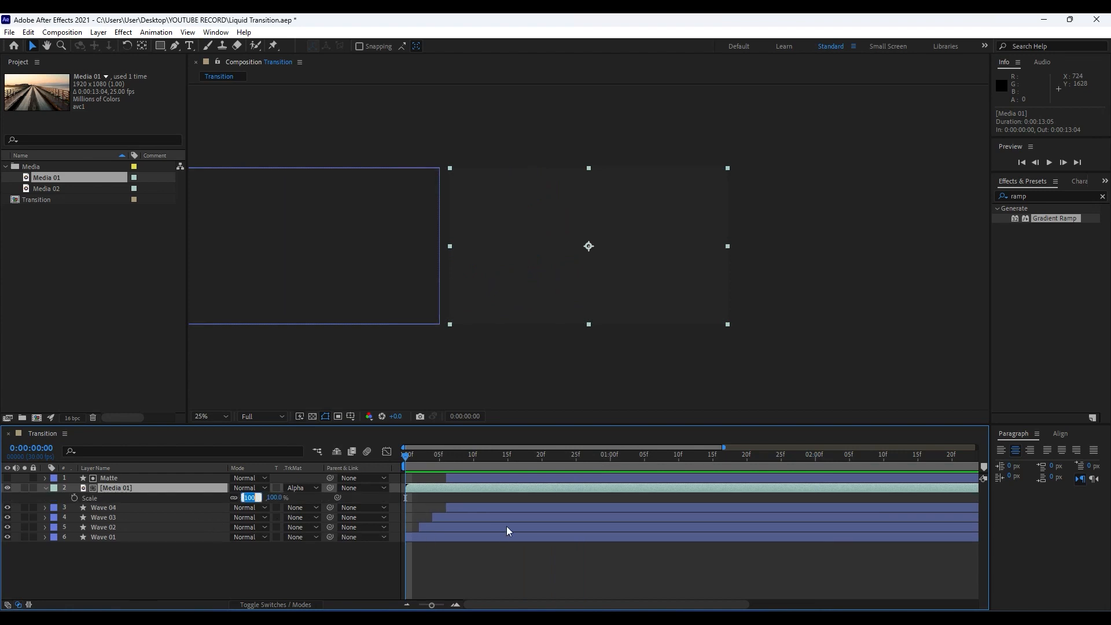
# Keyframe Media 01's Scale at 120% at 0:00 and 100% at 3:00, then preview
pyautogui.write('120.')
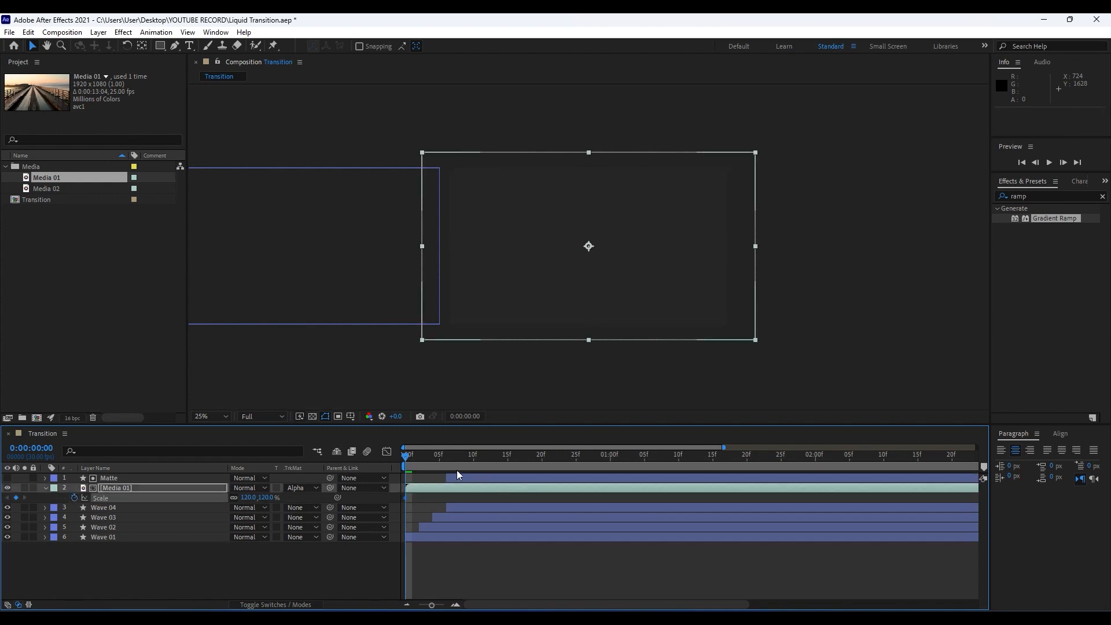
pyautogui.click(925, 453)
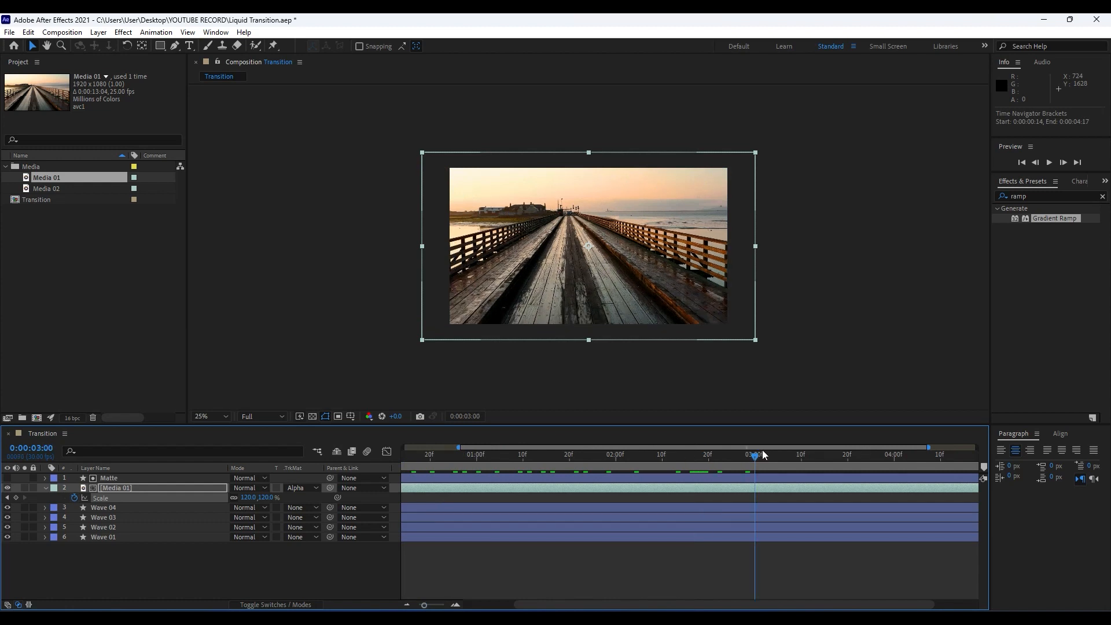
pyautogui.doubleClick(257, 498)
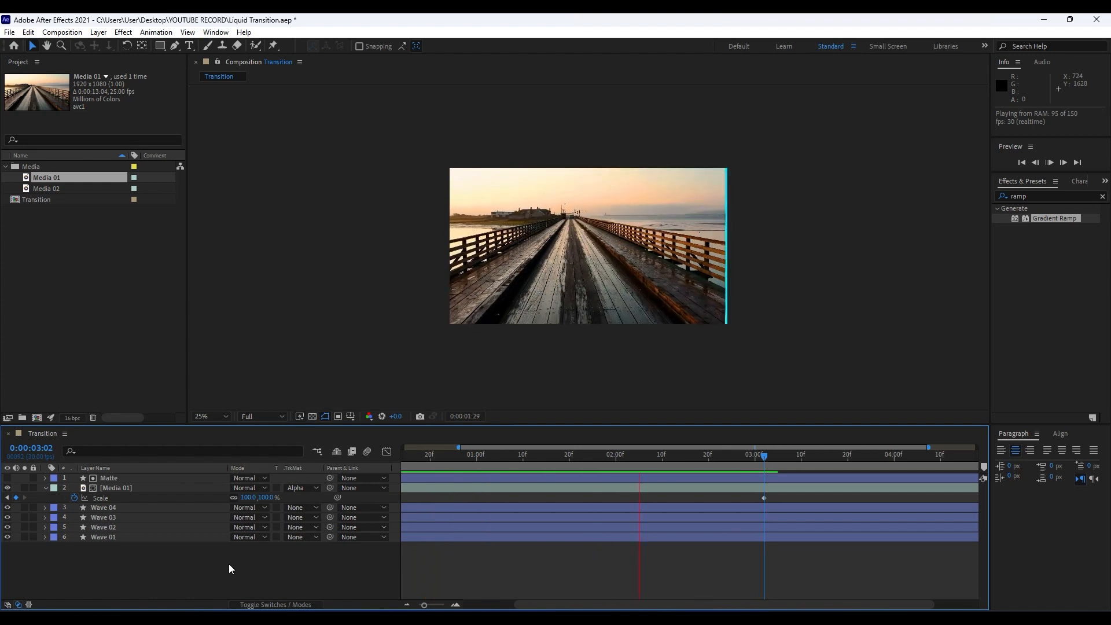
pyautogui.click(588, 454)
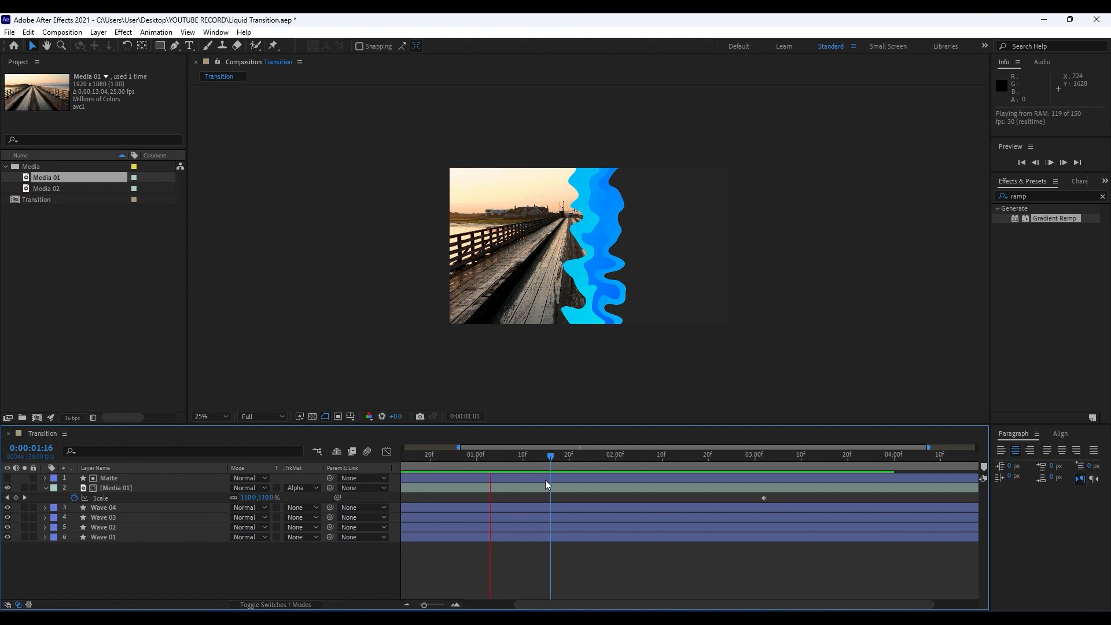
pyautogui.moveTo(551, 454); pyautogui.dragTo(671, 454)
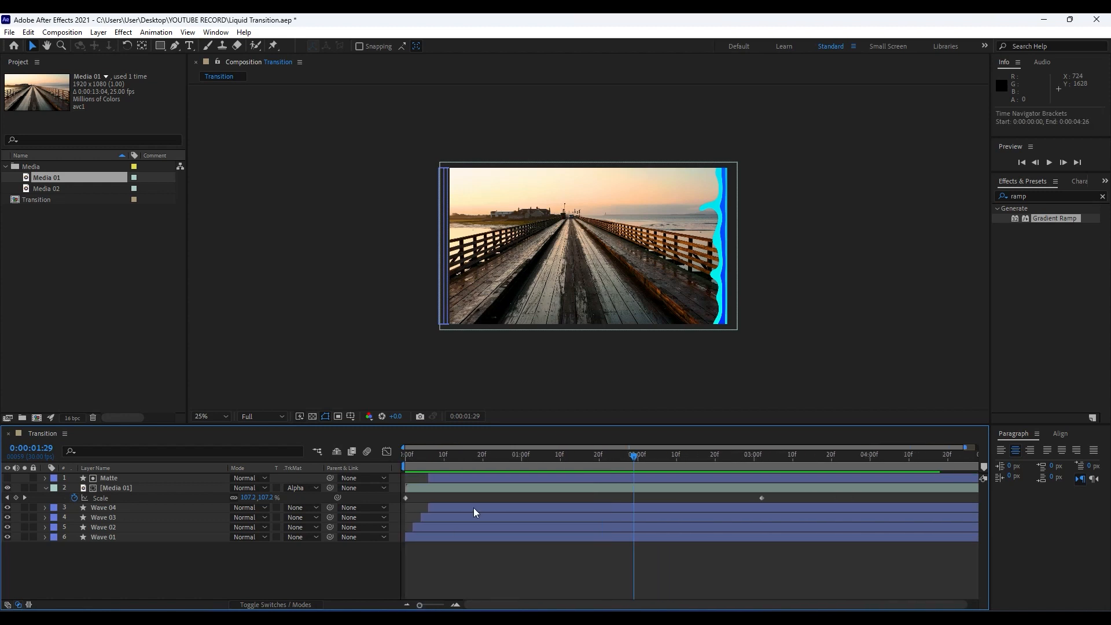
pyautogui.moveTo(474, 583)
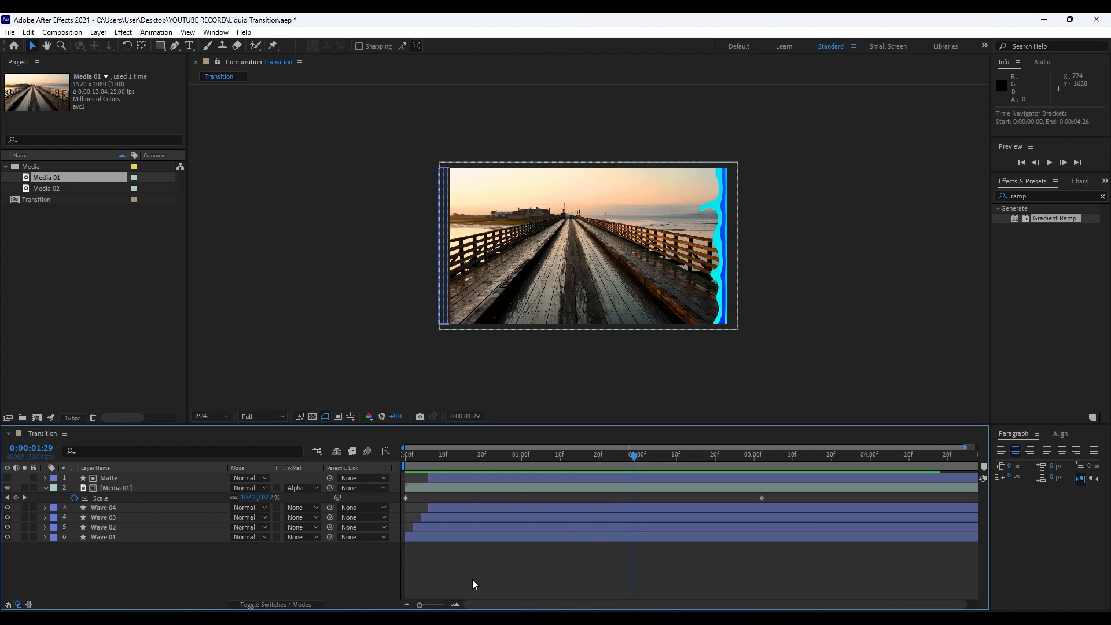
pyautogui.moveTo(602, 472)
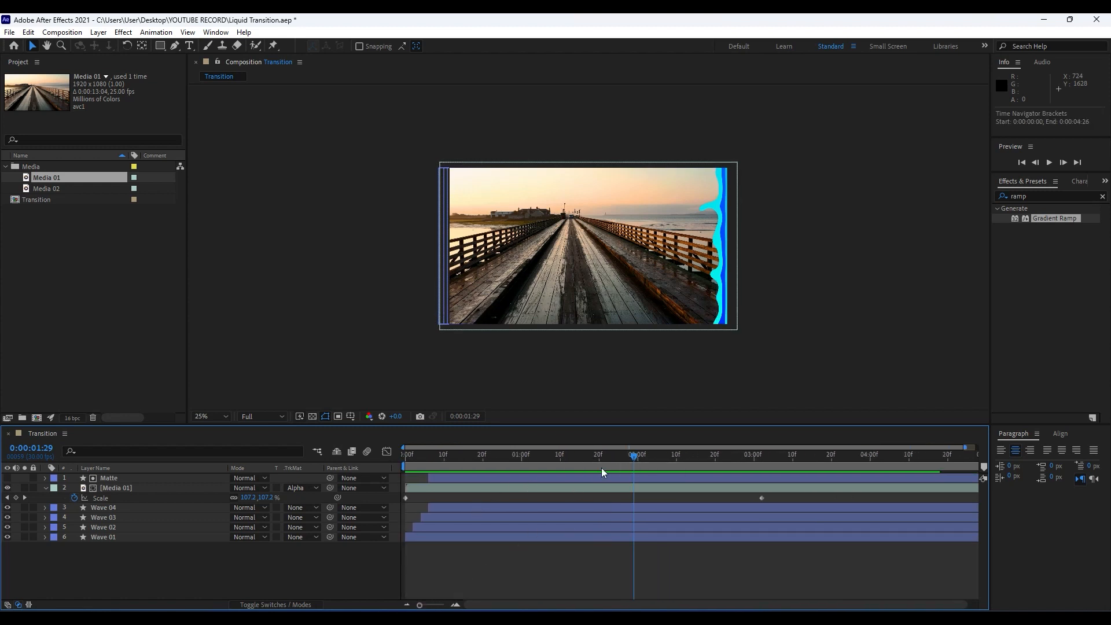
pyautogui.moveTo(602, 472)
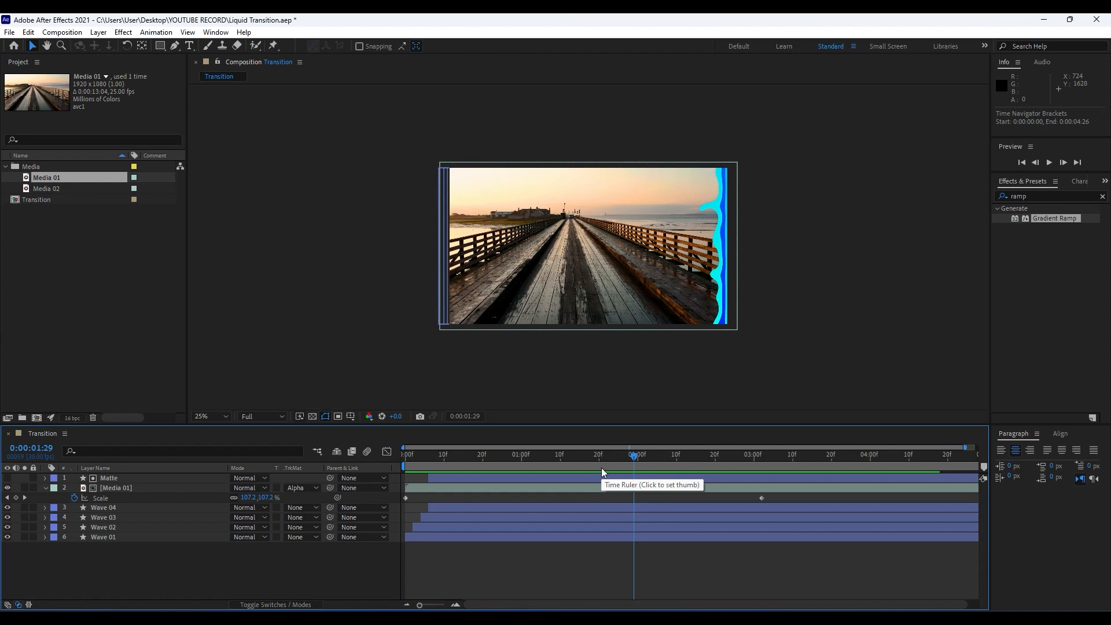